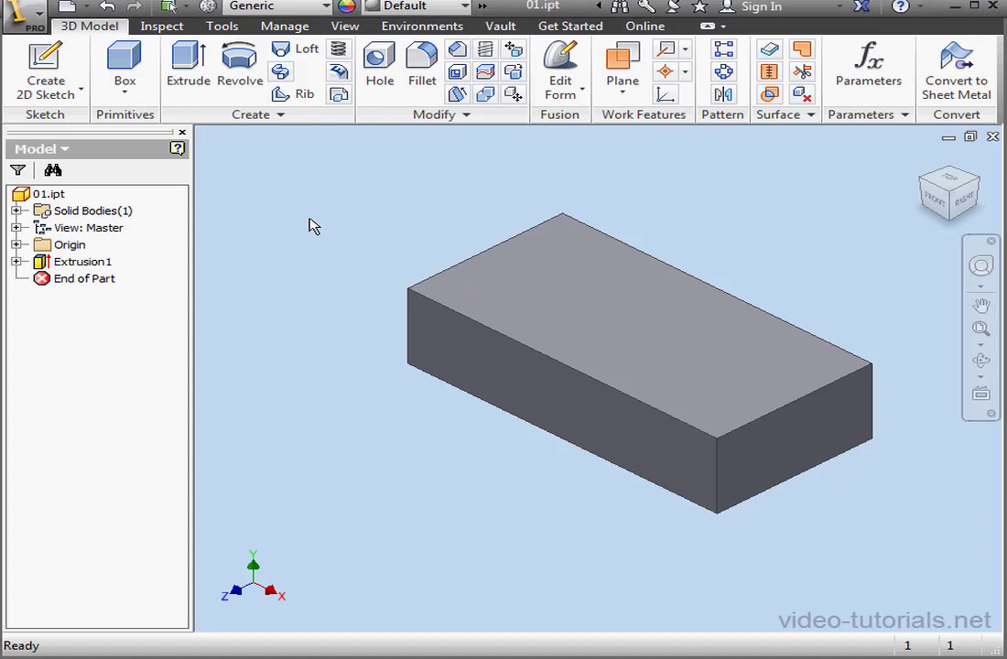
Show Extrusion1's dimensions on the block, revealing it is 2.000 by 4.000.
right_click(82, 260)
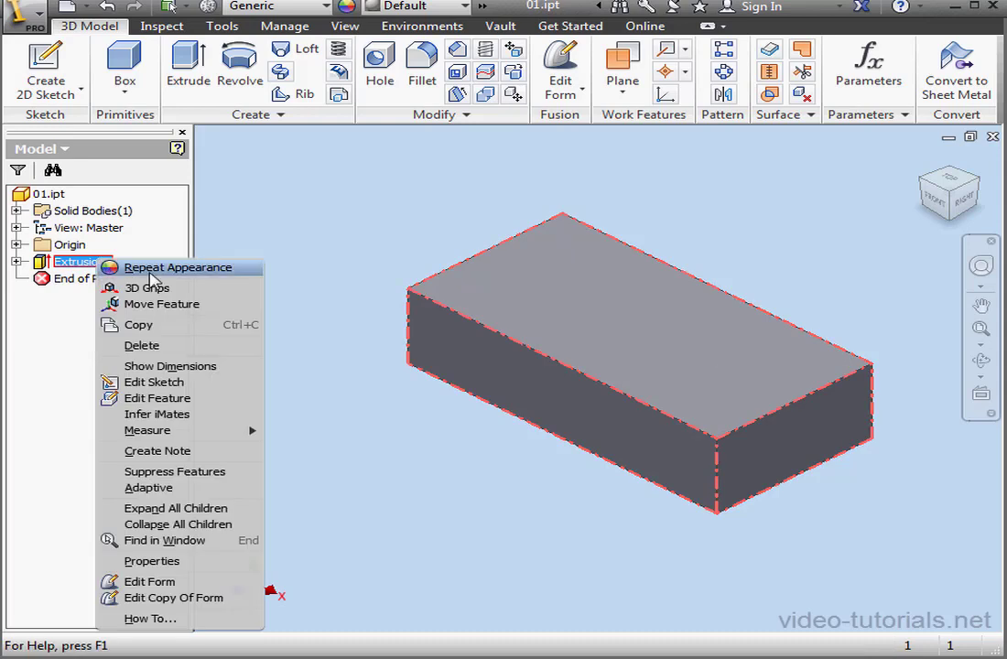
click(170, 366)
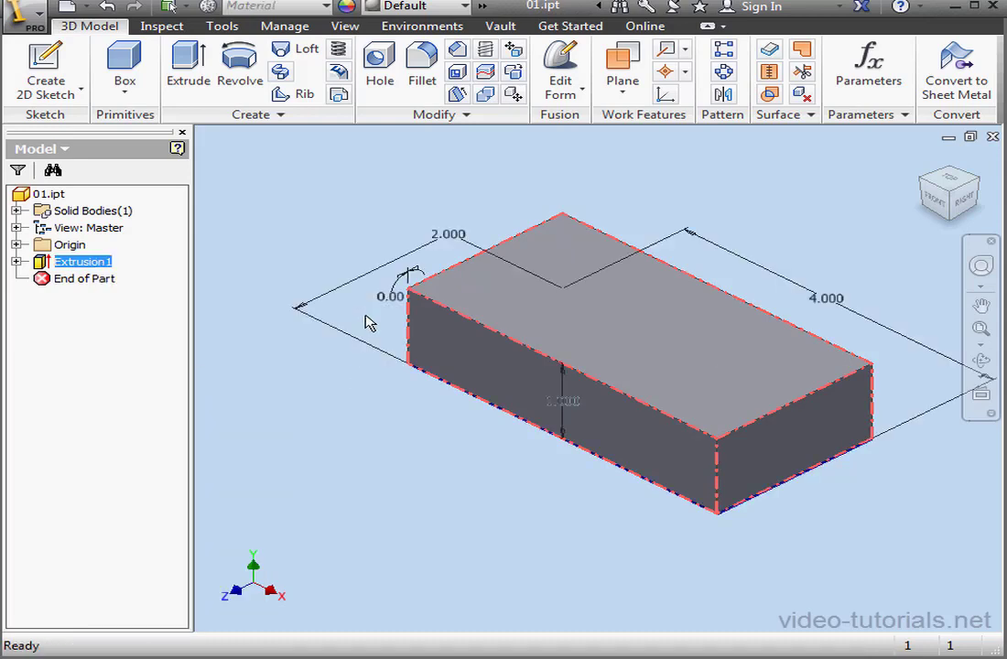
mouse_move(476, 435)
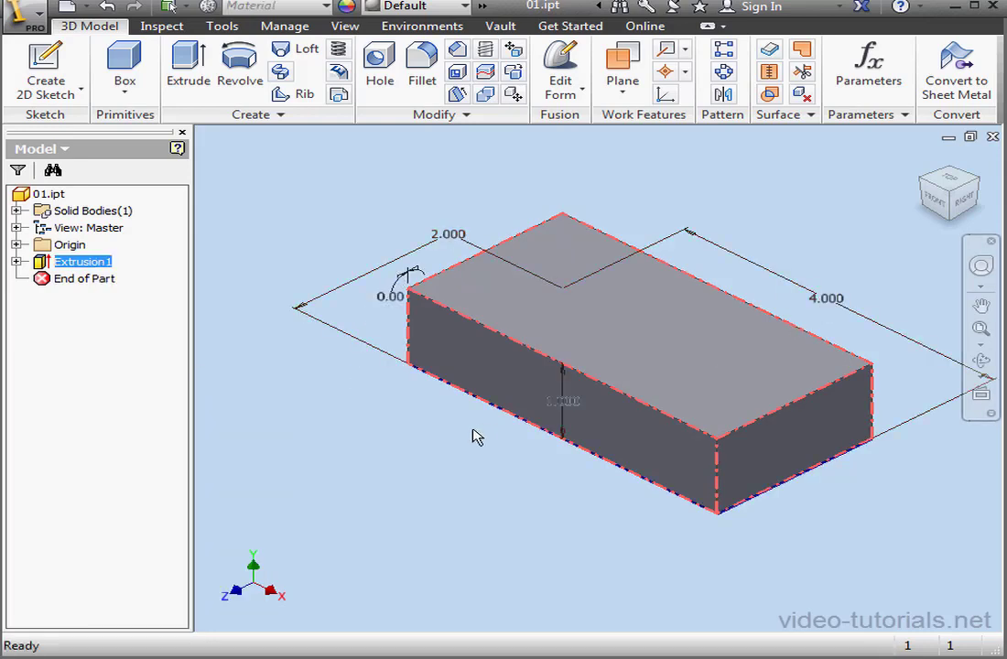
mouse_move(432, 435)
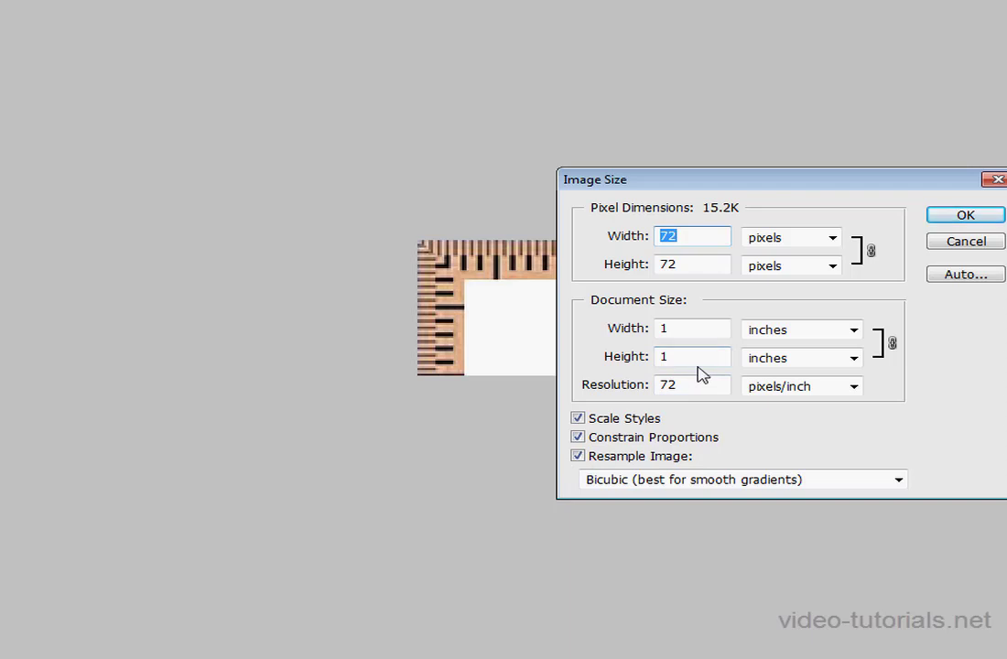
mouse_move(724, 424)
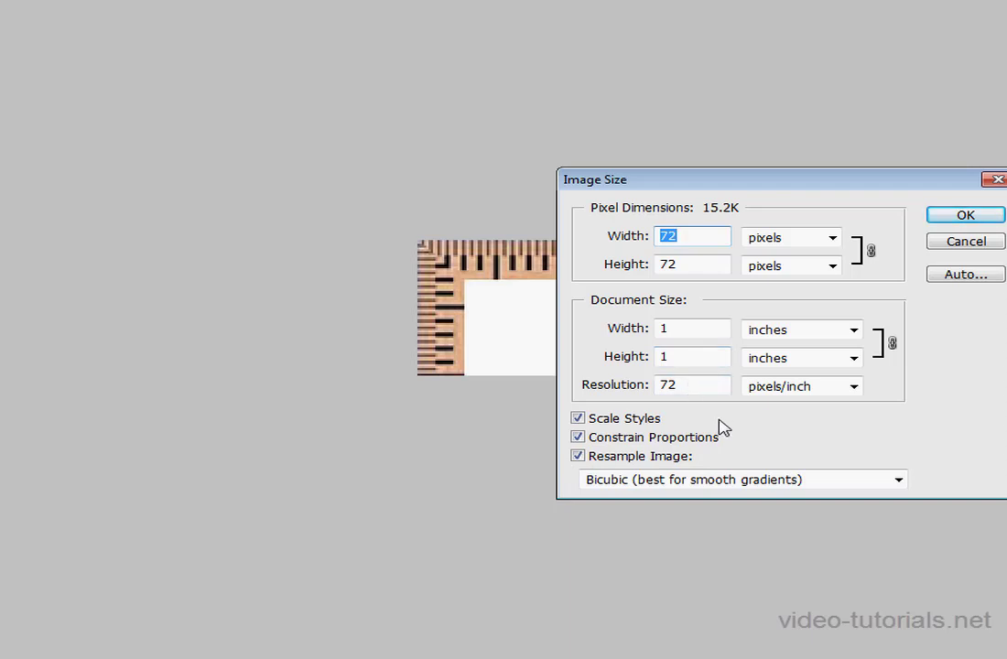
mouse_move(944, 331)
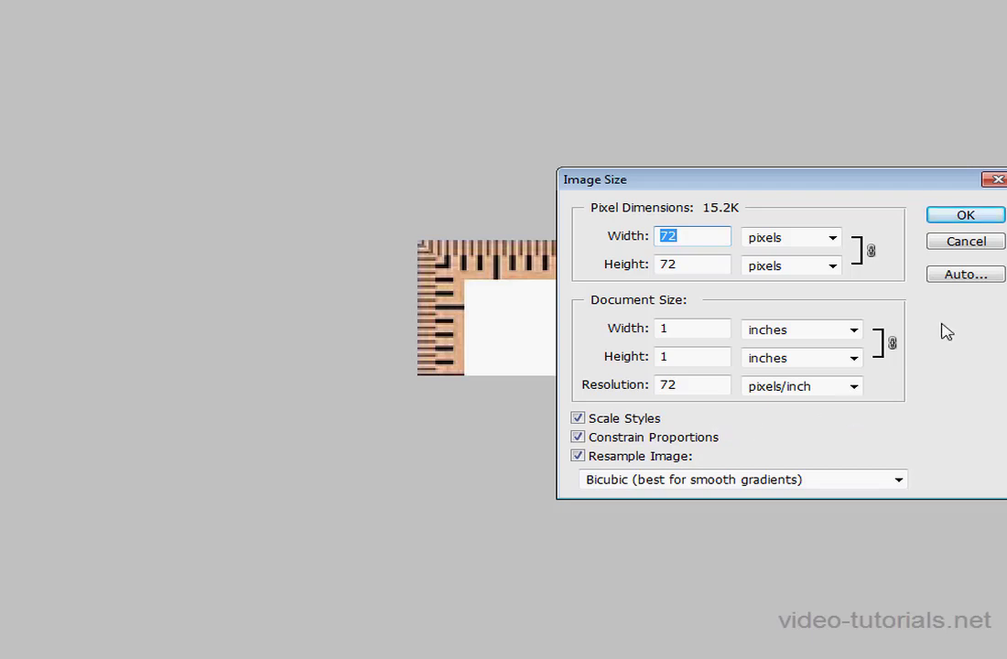
Confirm the ruler image's 72 px / 1 inch size and close the Image Size settings.
click(965, 214)
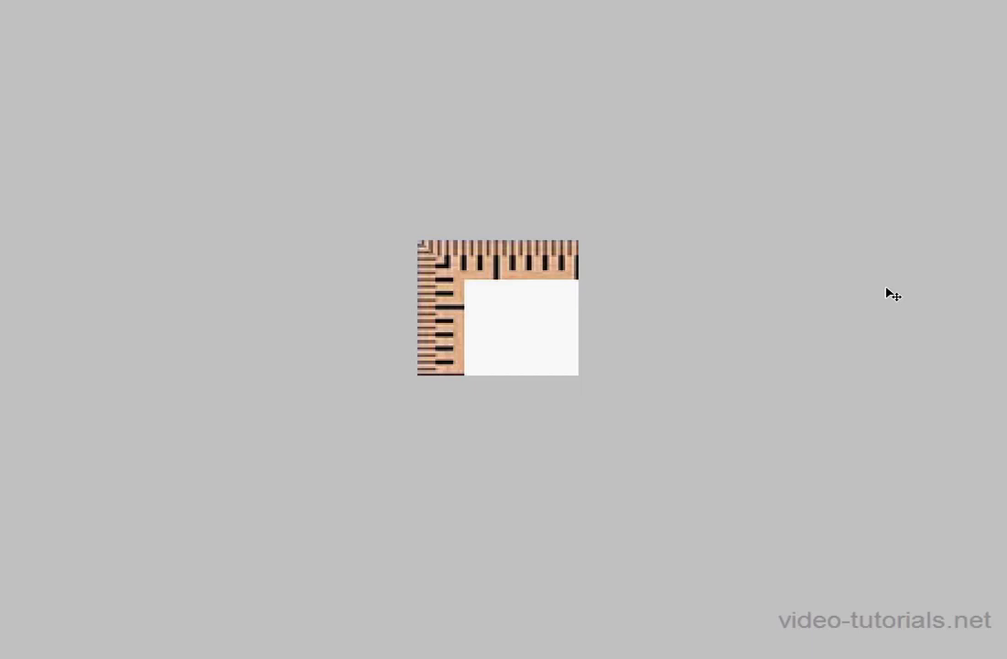
mouse_move(876, 293)
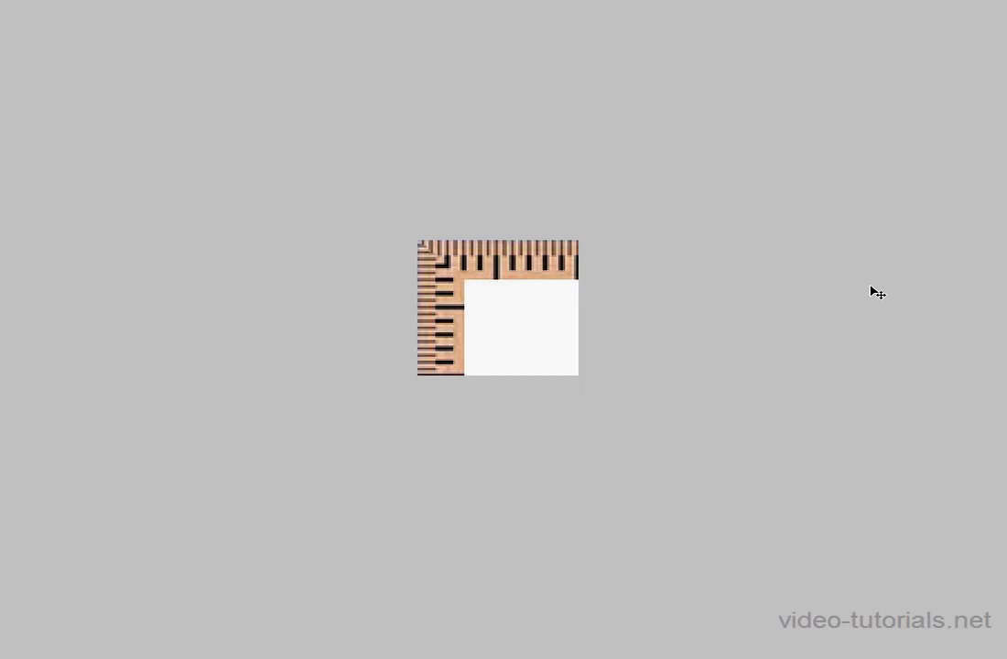
mouse_move(871, 291)
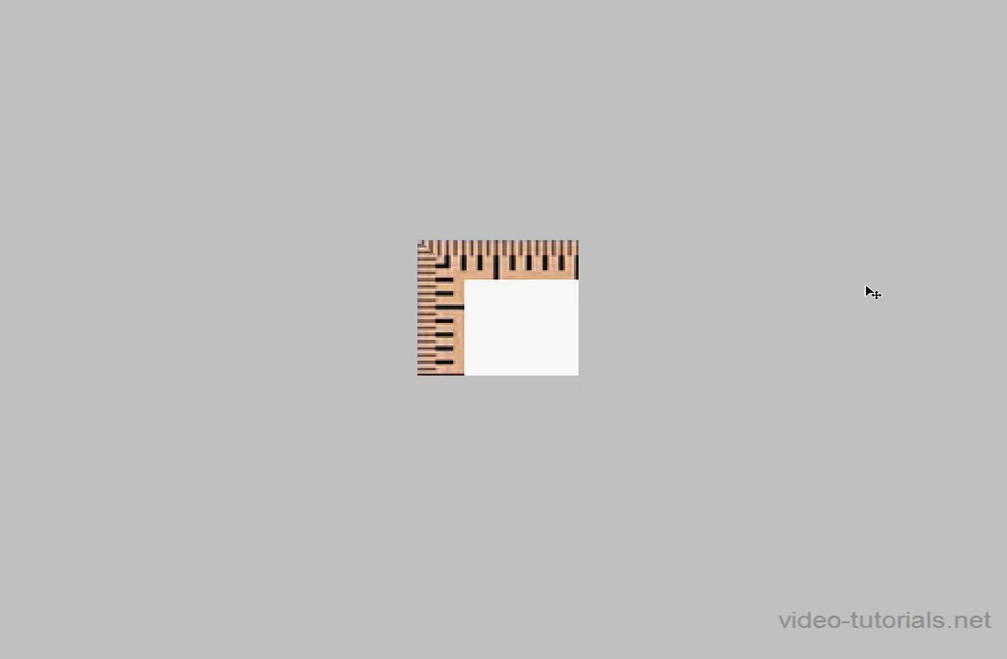
mouse_move(858, 285)
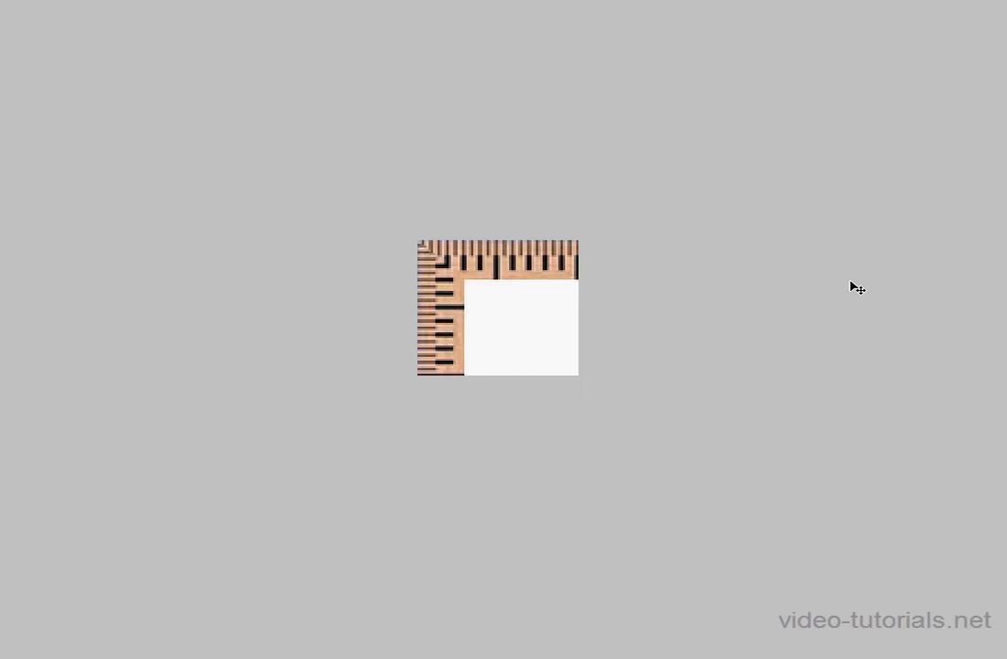
mouse_move(840, 279)
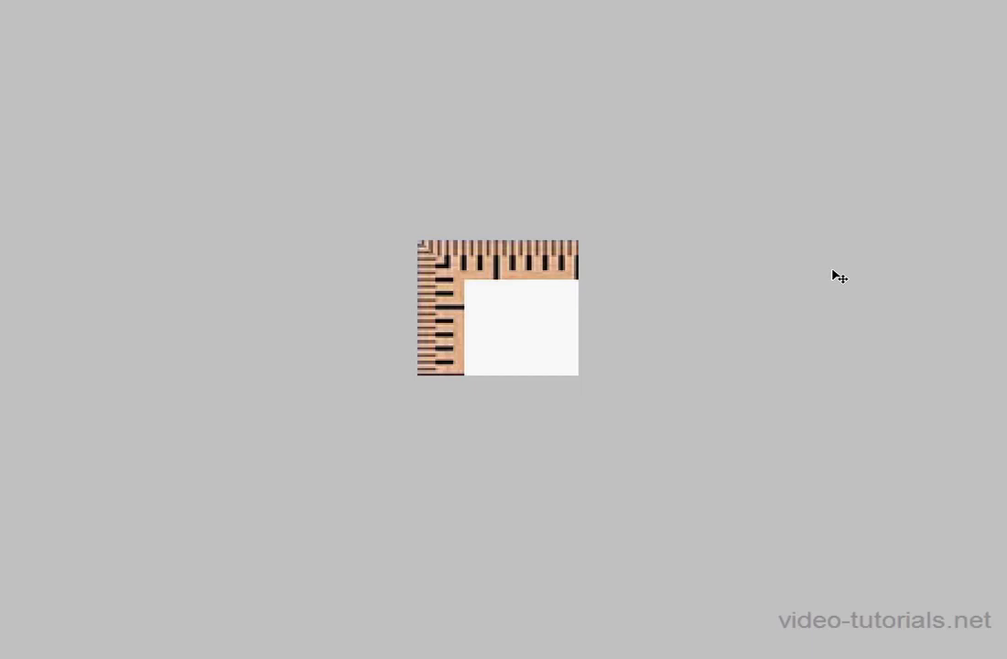
mouse_move(832, 280)
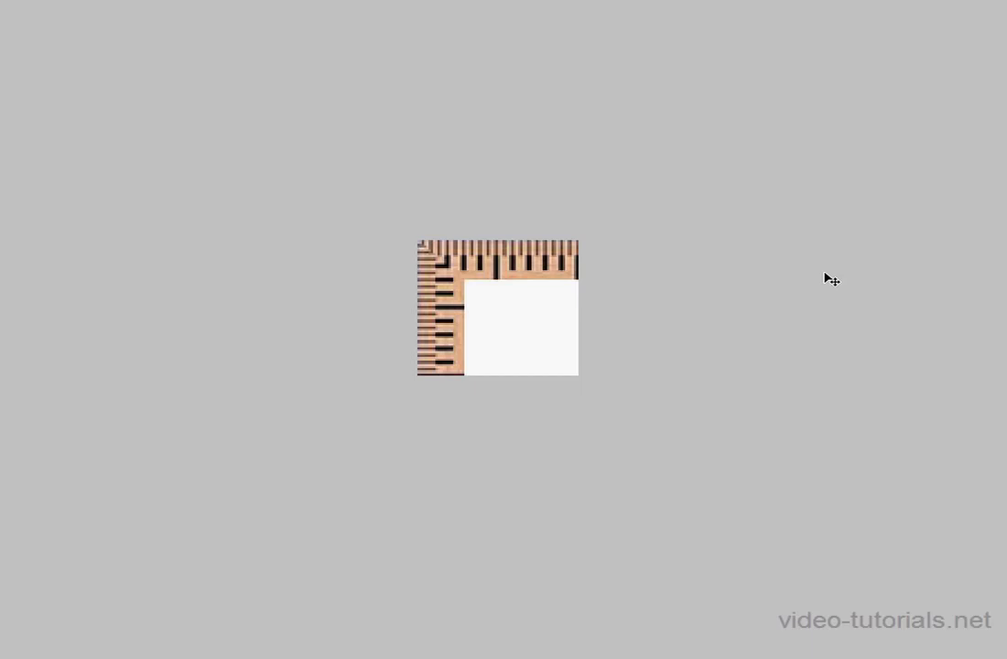
mouse_move(822, 282)
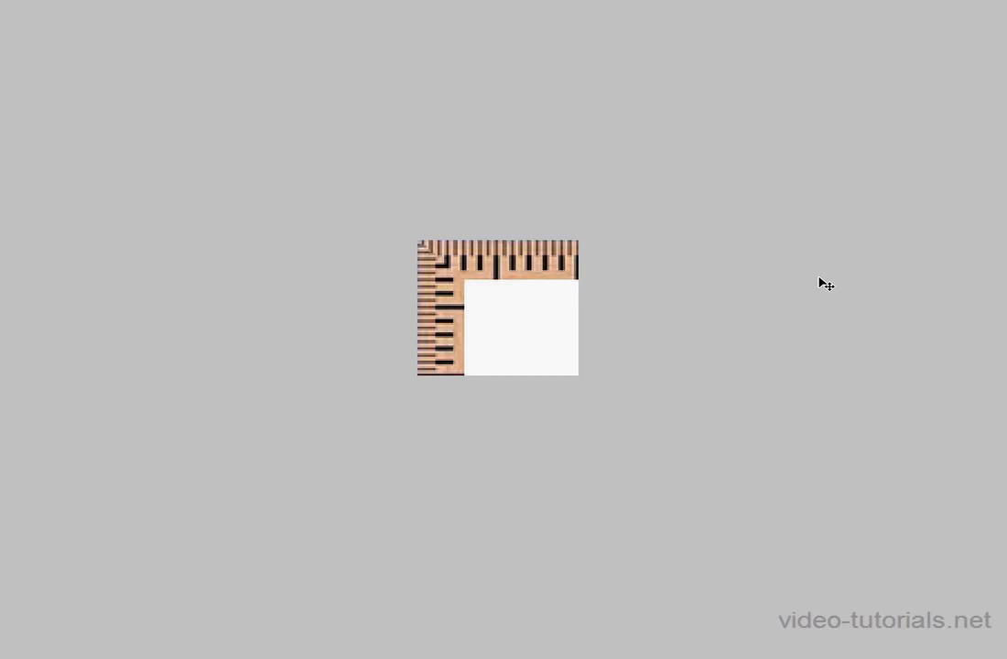
mouse_move(805, 286)
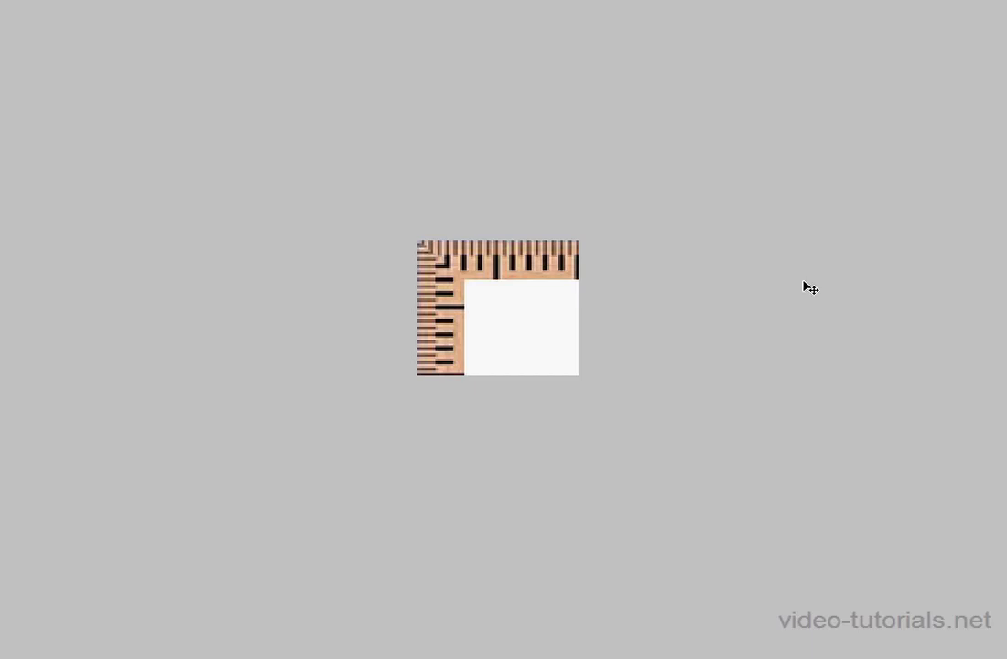
mouse_move(802, 309)
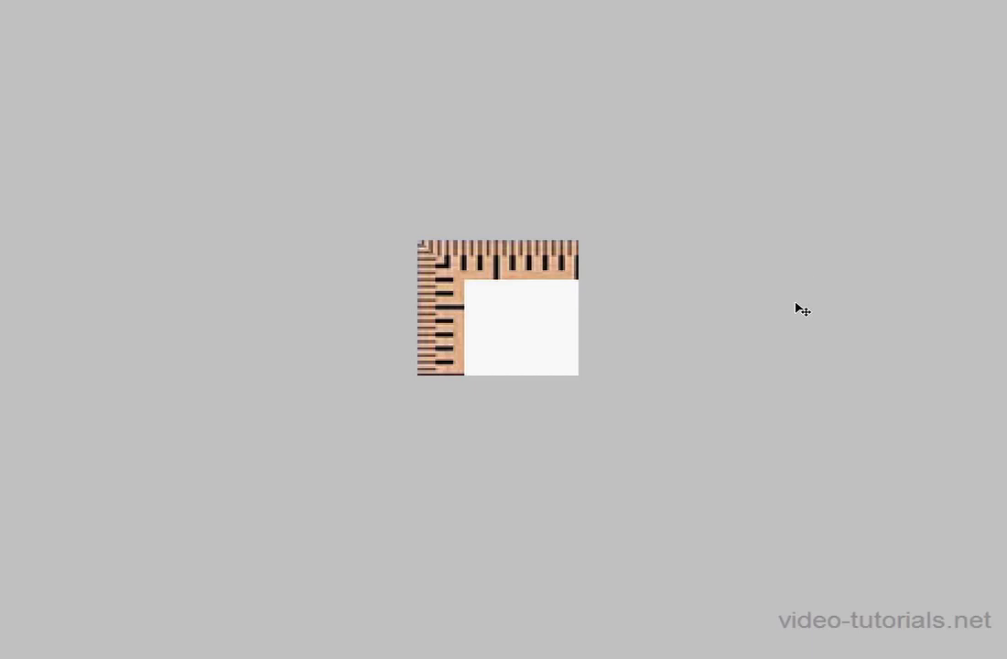
mouse_move(802, 295)
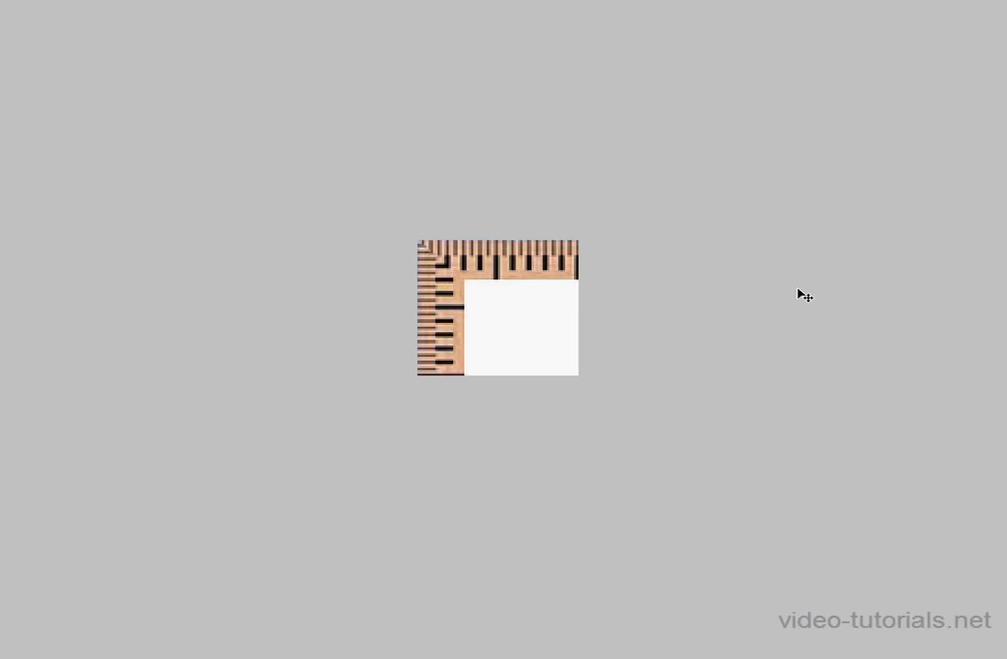
mouse_move(809, 289)
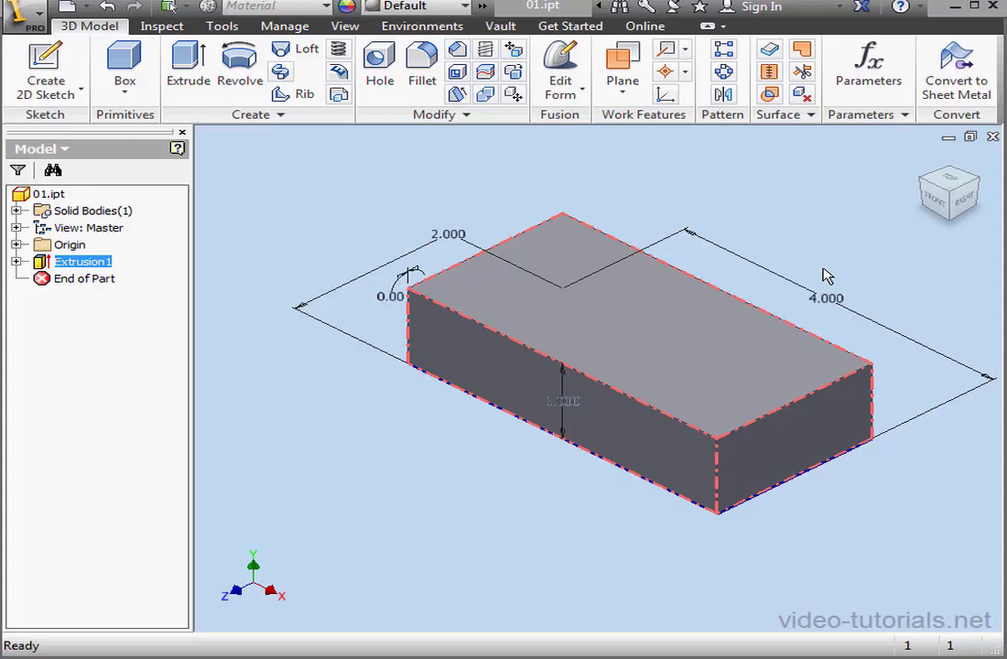
mouse_move(512, 154)
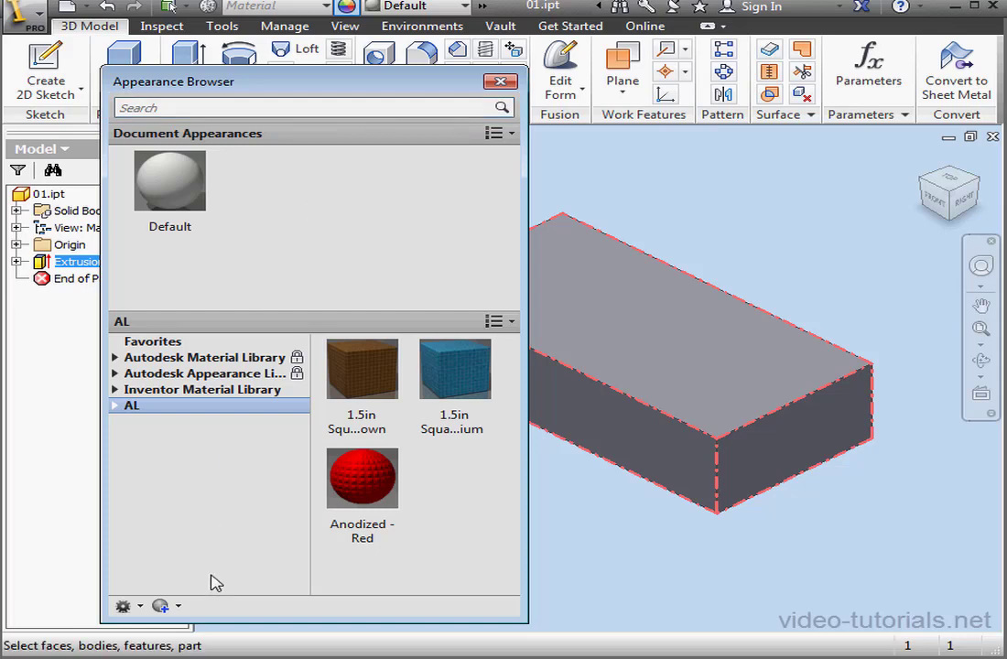
Edit the Default appearance and name it '1x1 in'.
click(122, 604)
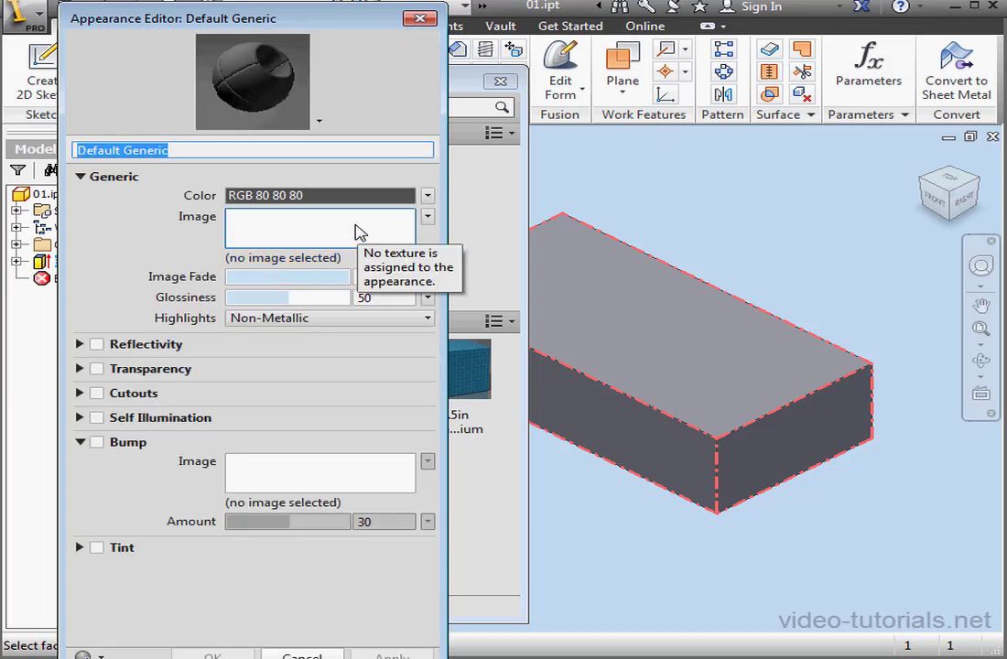
text(1x1)
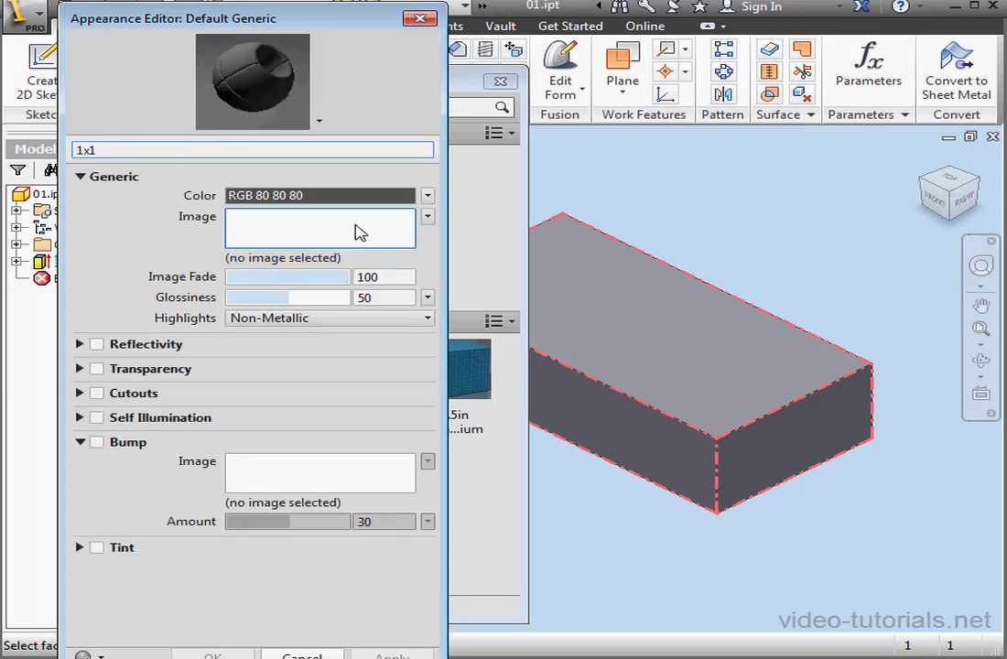
text(in)
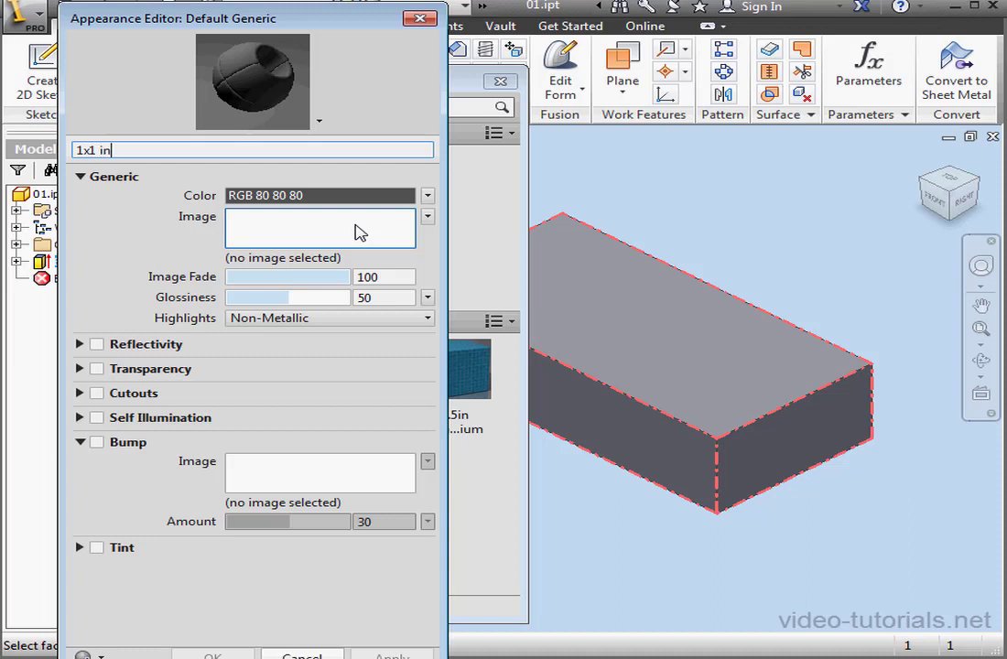
mouse_move(388, 257)
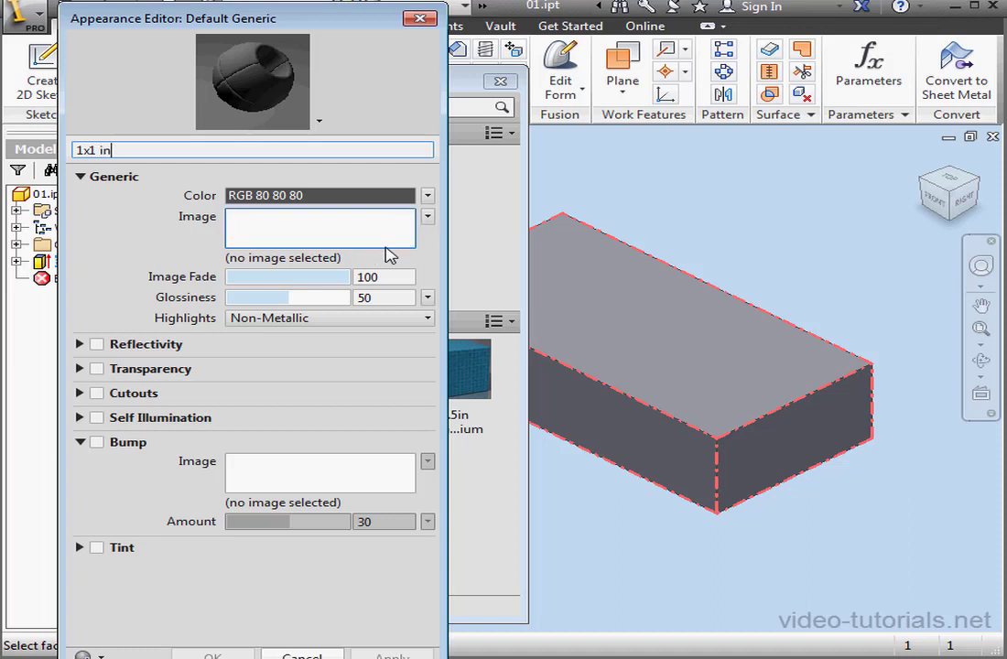
Load 1x1-in.jpg as the appearance's texture image, showing its 12.00 in sample size.
click(426, 216)
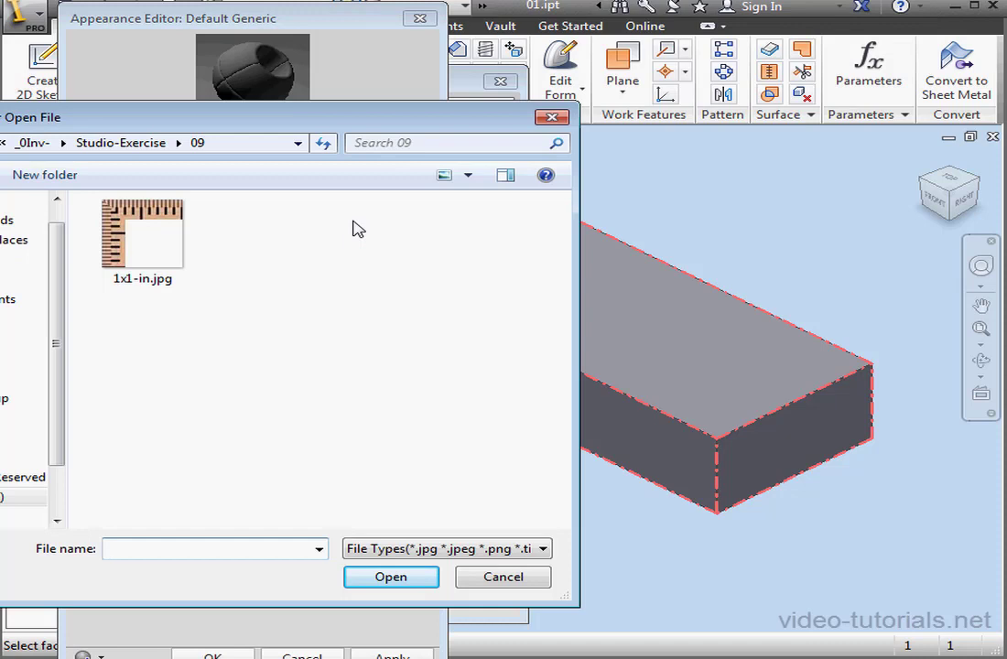
mouse_move(231, 268)
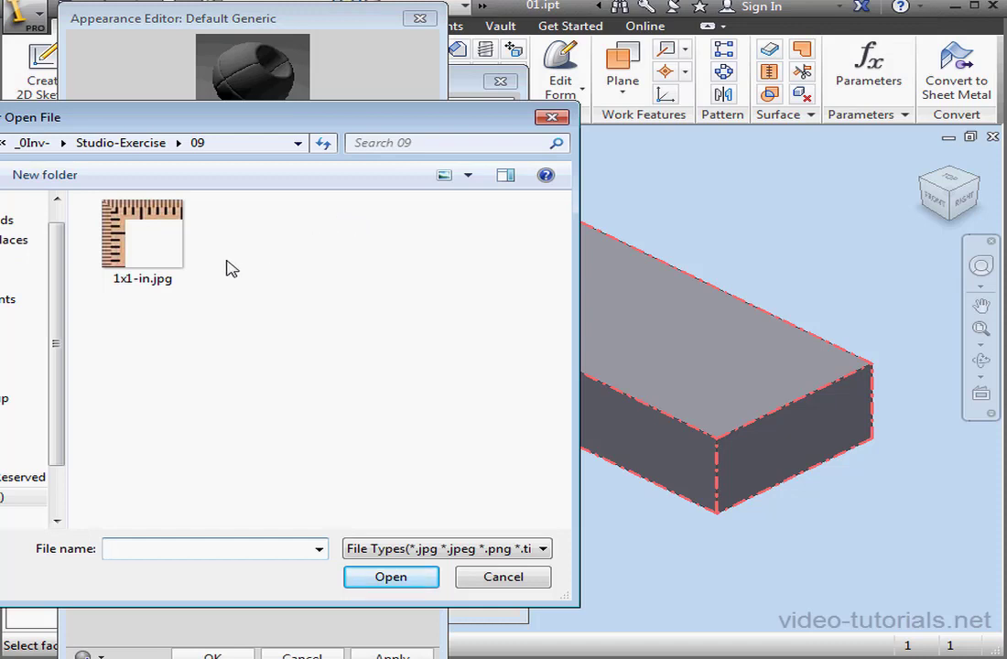
click(143, 234)
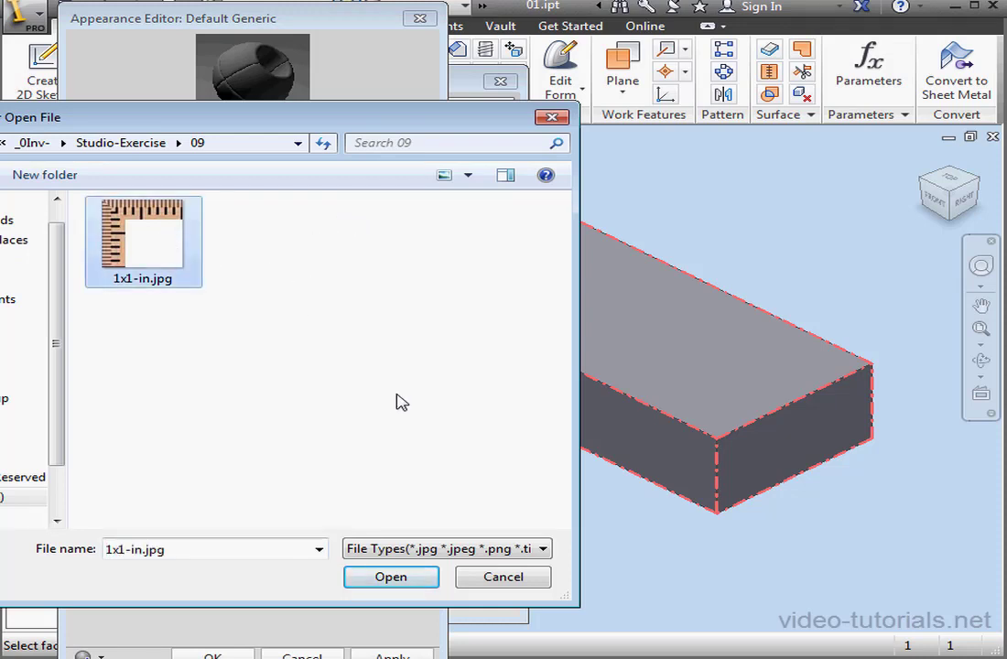
click(542, 549)
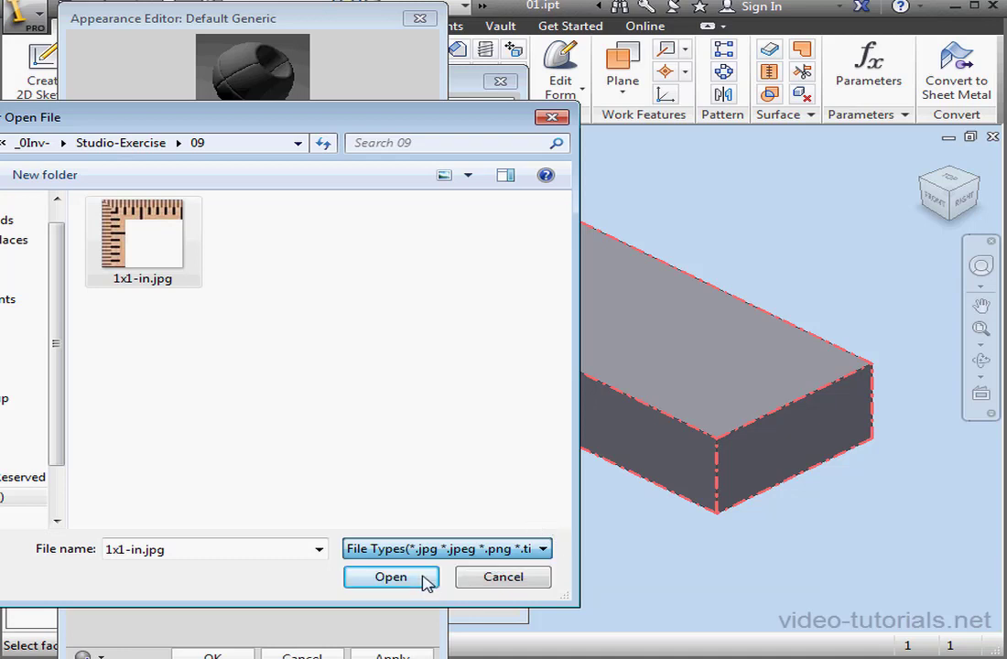
click(392, 576)
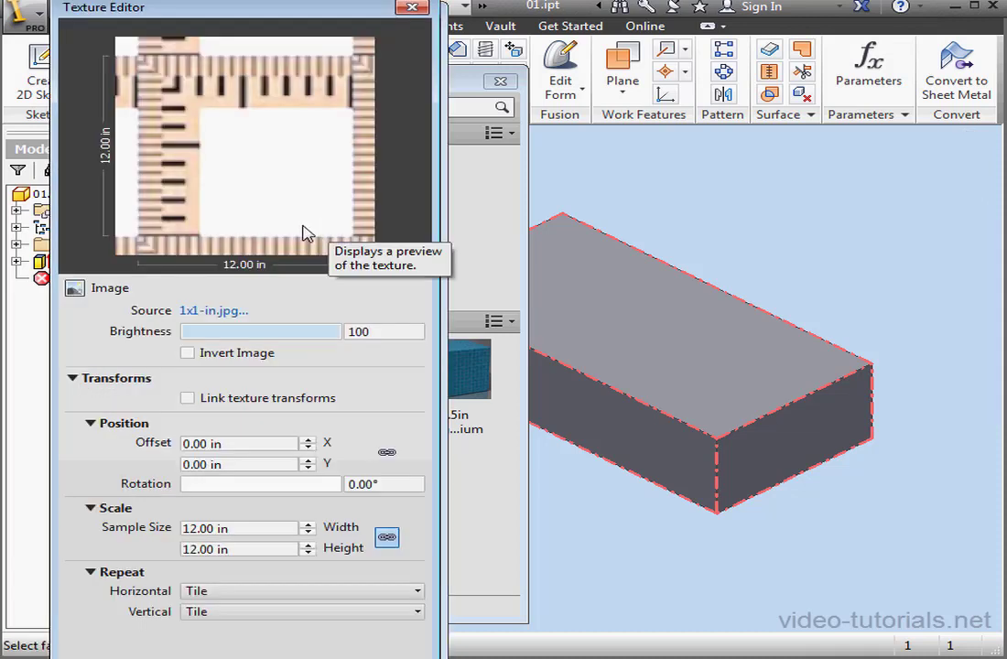
Set the texture sample size to 1.00 in with horizontal and vertical repeat None, then return to the appearances list.
drag(337, 332, 247, 331)
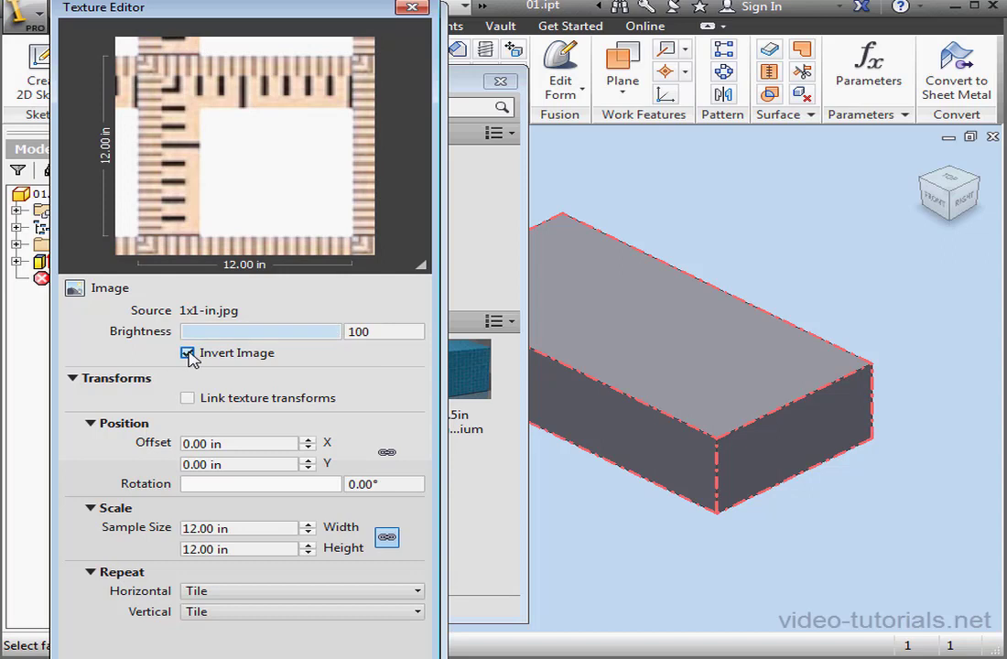
click(186, 351)
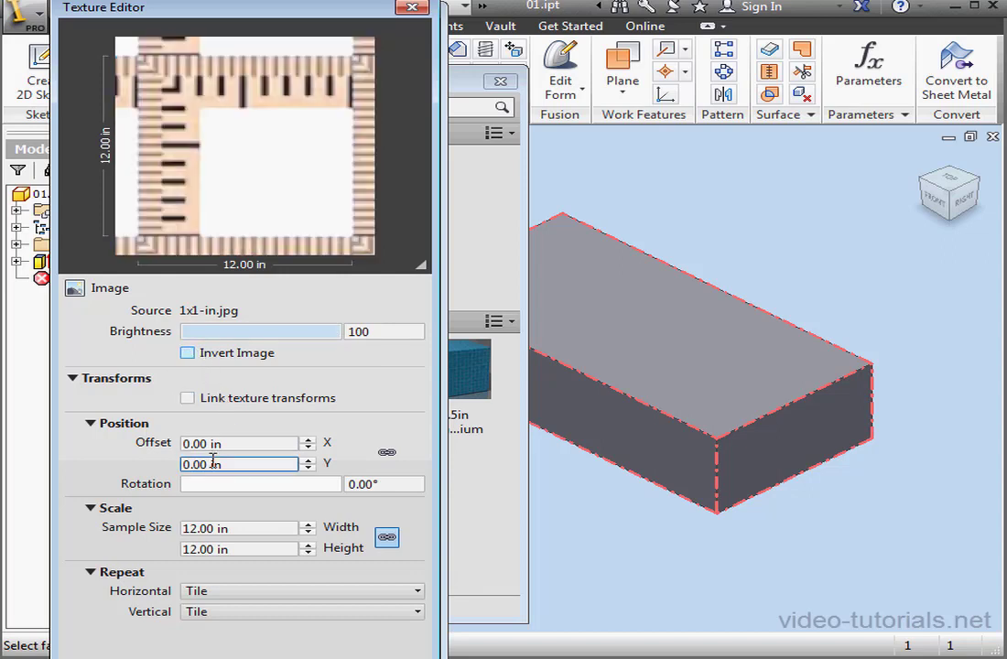
click(260, 483)
text(1)
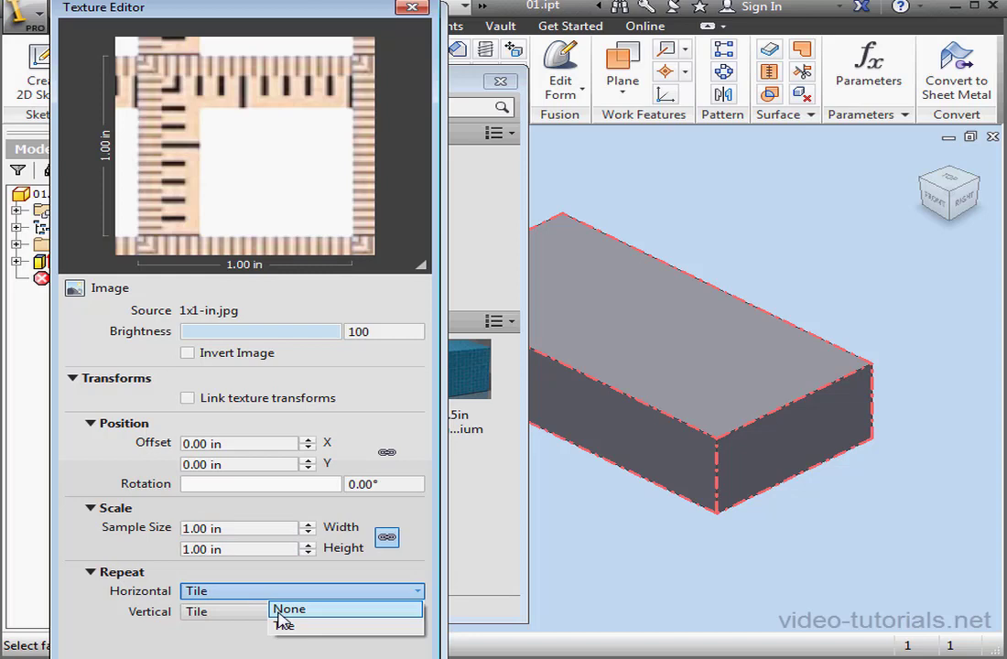
click(290, 607)
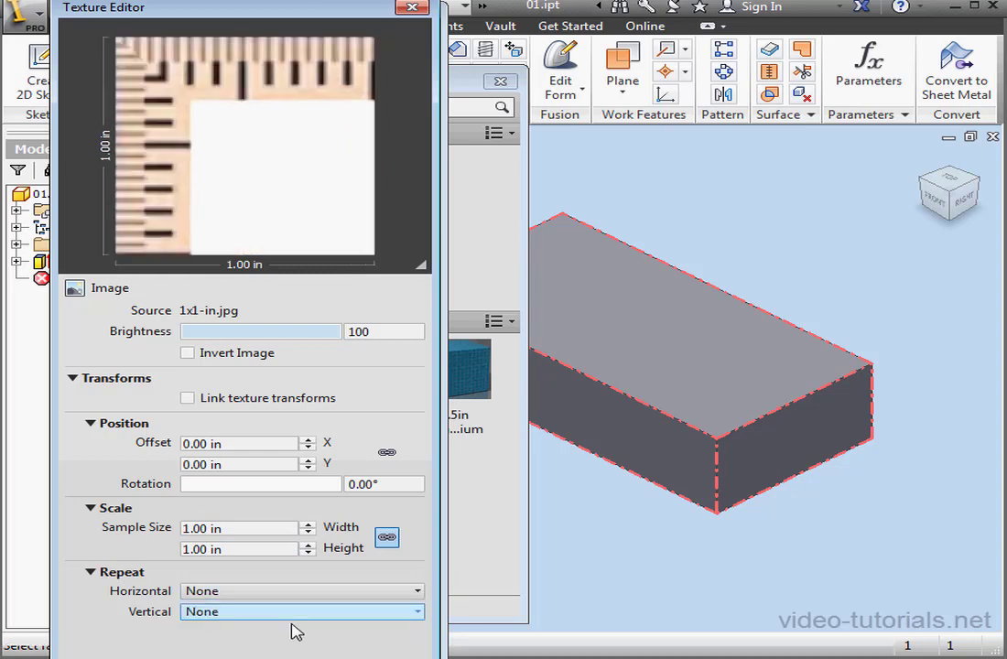
click(240, 527)
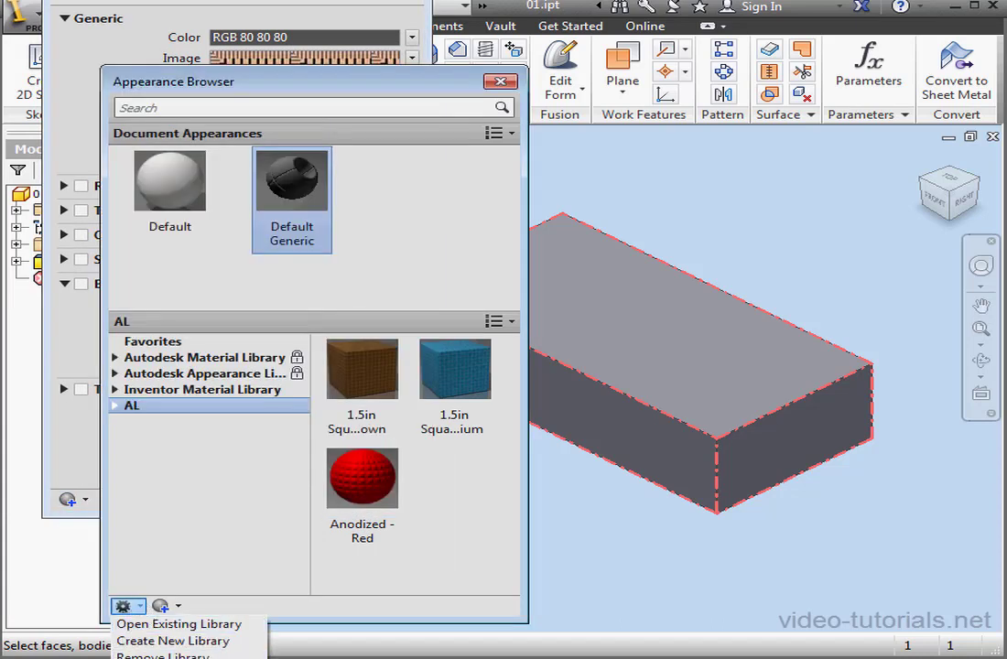
click(172, 640)
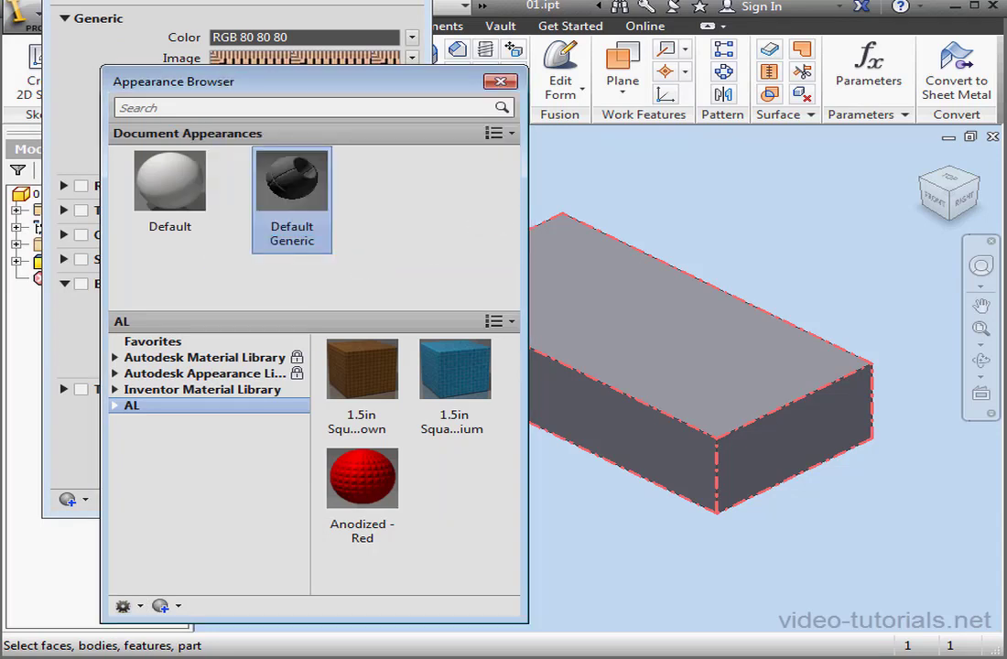
Rename Default Generic to '1x1 in' and assign it to the top face, which shows tiled rulers.
double_click(291, 179)
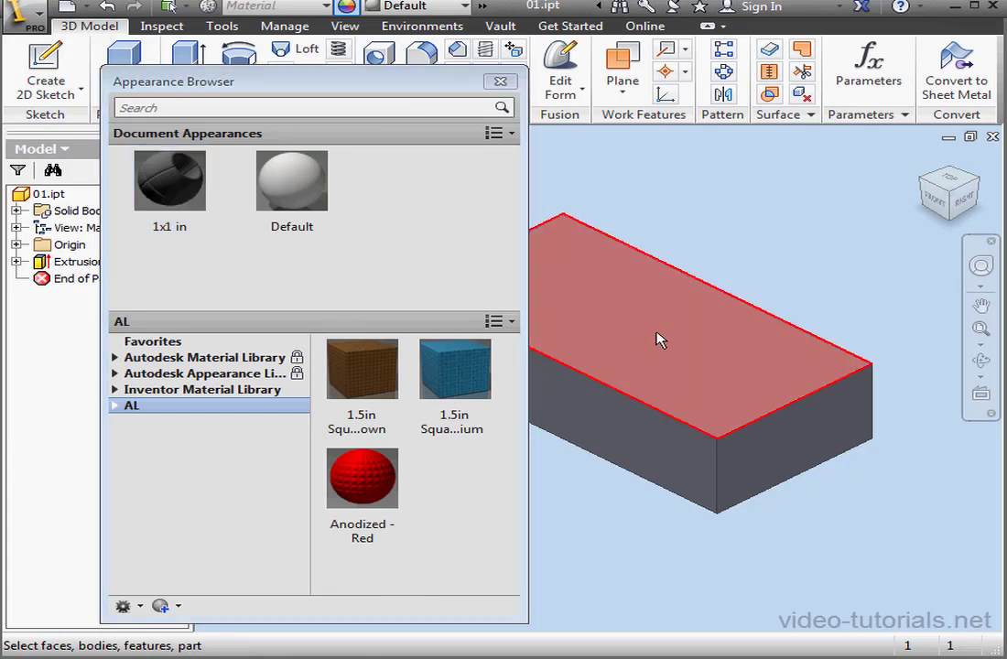
double_click(168, 179)
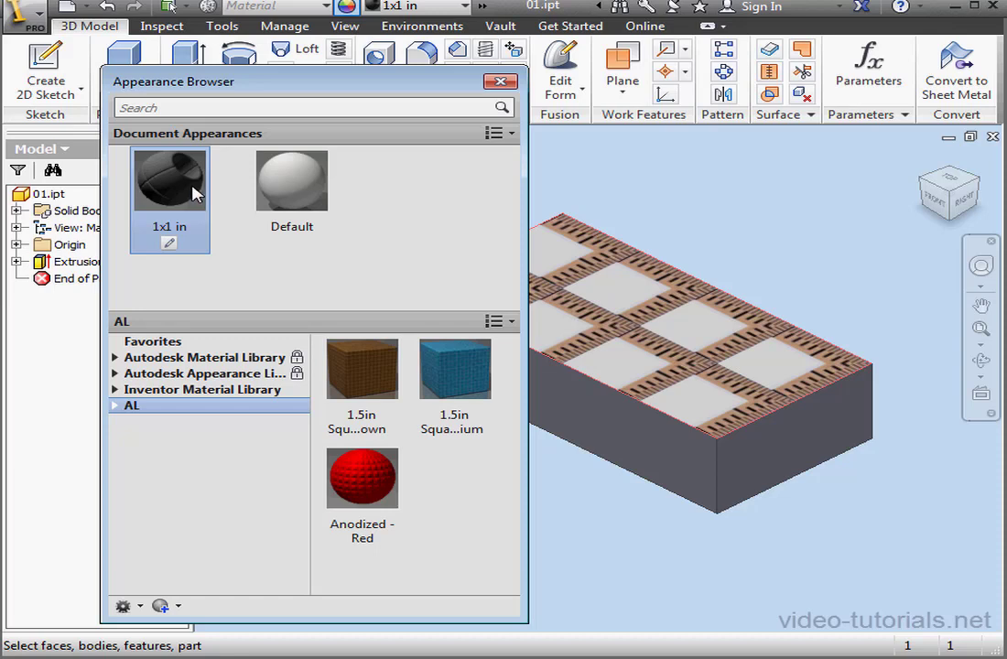
right_click(168, 179)
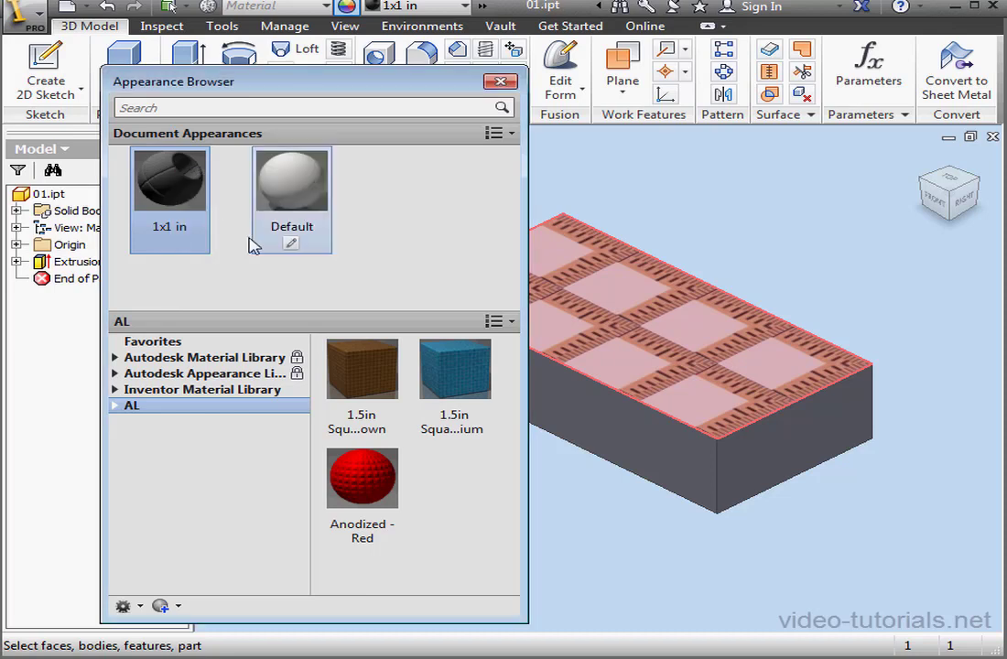
mouse_move(247, 281)
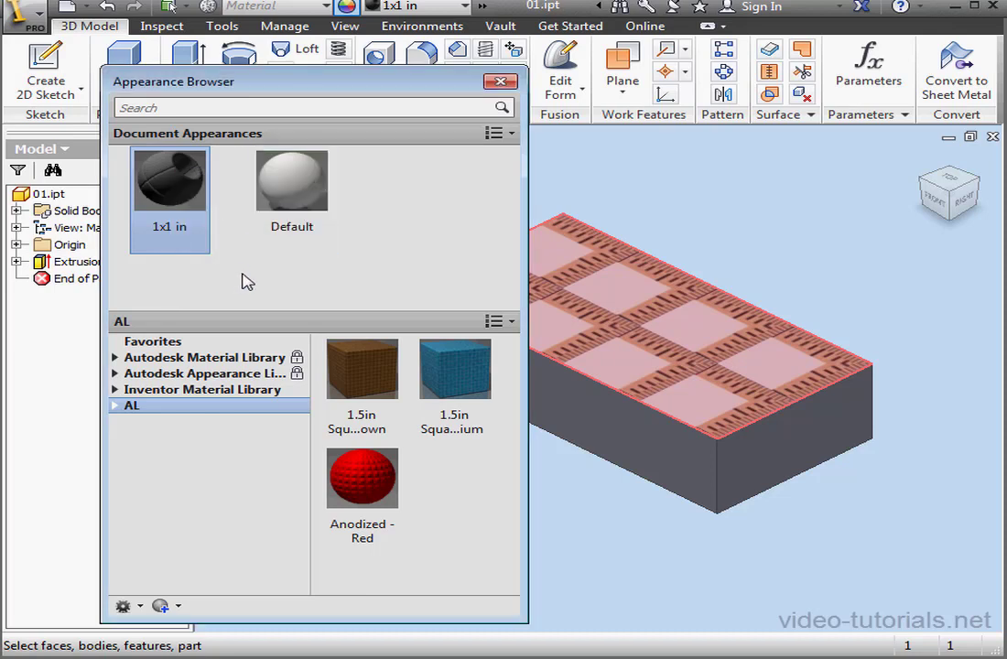
Remove the colour image, set the colour to white, and pick 1x1-in.jpg for the bump slot.
double_click(169, 180)
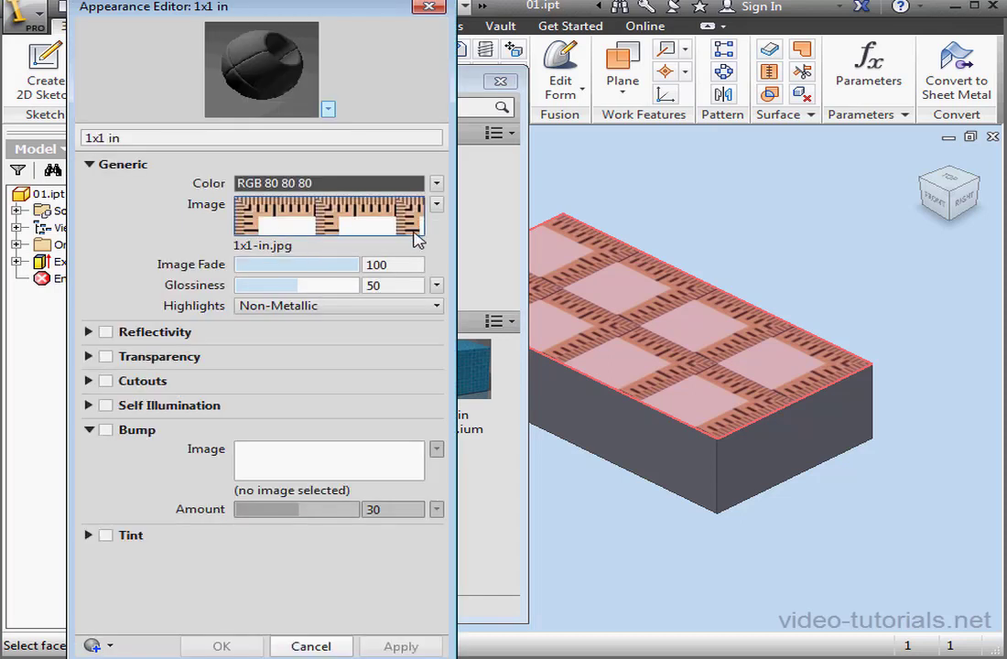
click(435, 205)
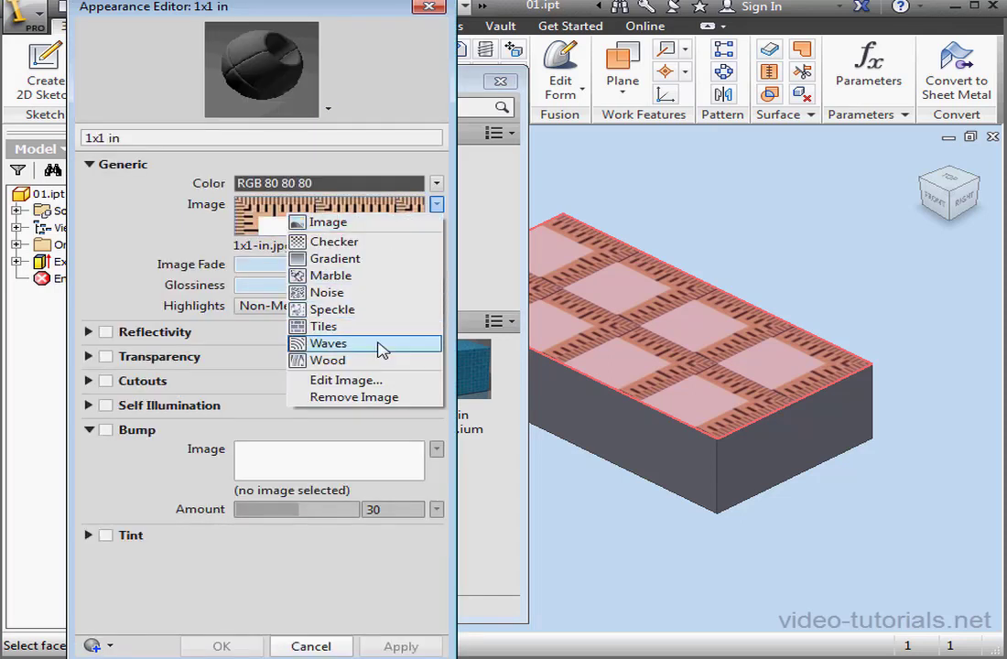
click(353, 396)
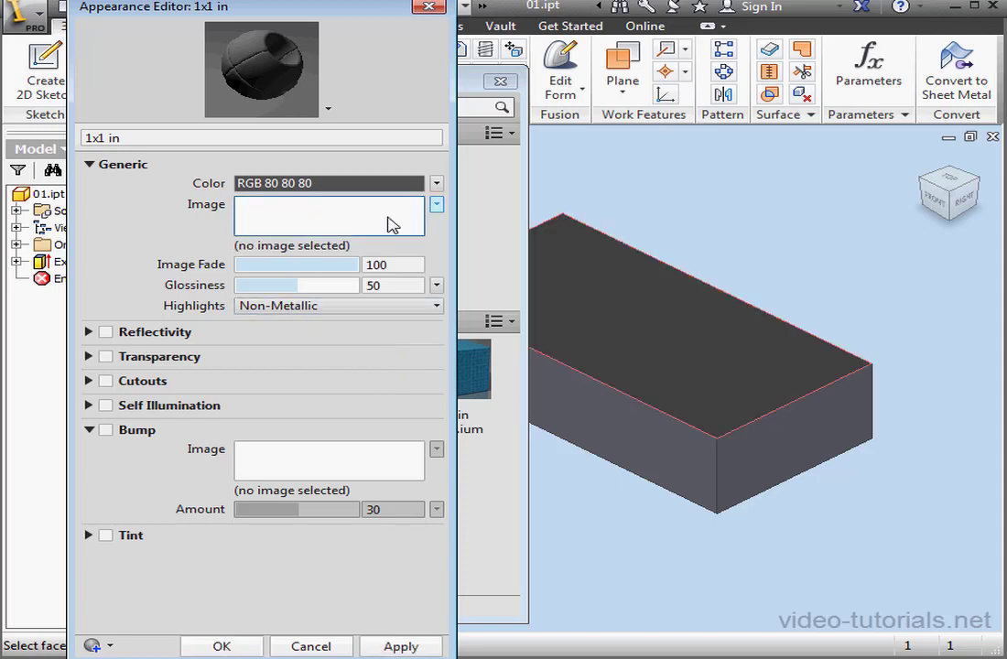
mouse_move(308, 183)
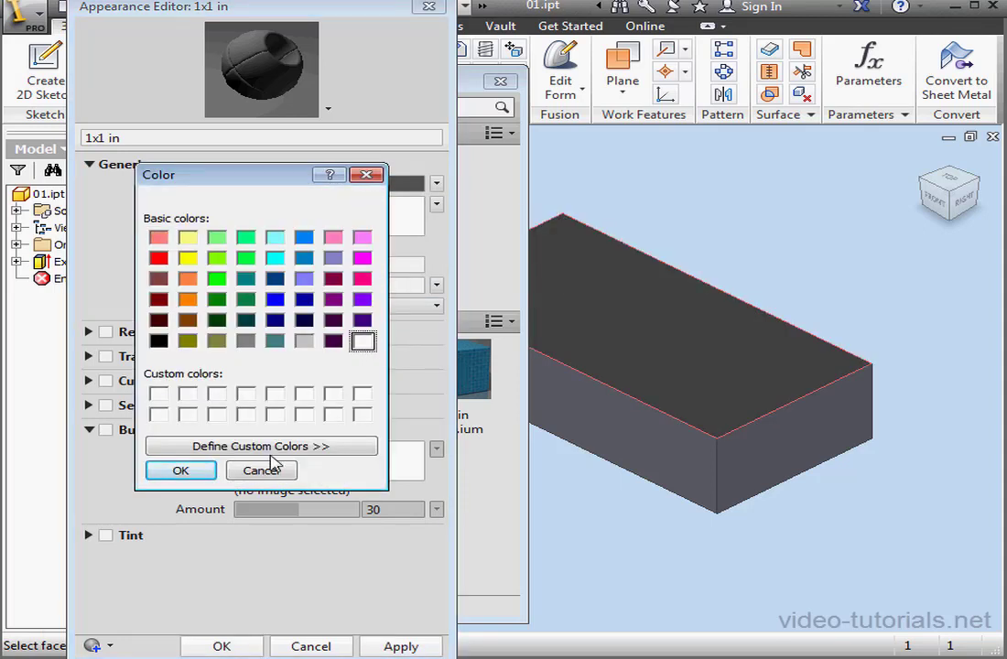
click(179, 468)
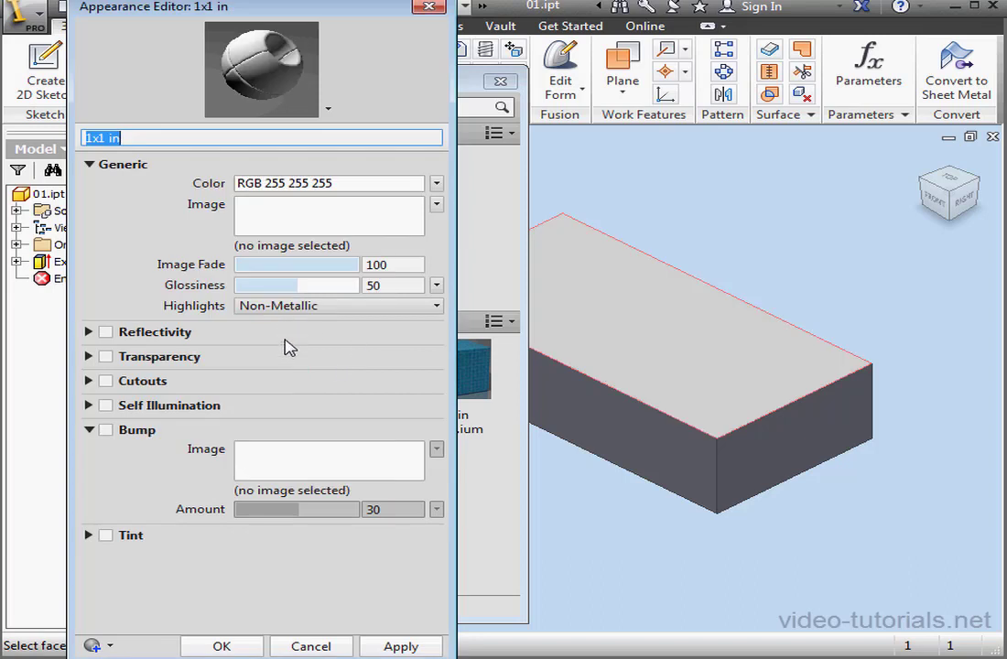
mouse_move(200, 414)
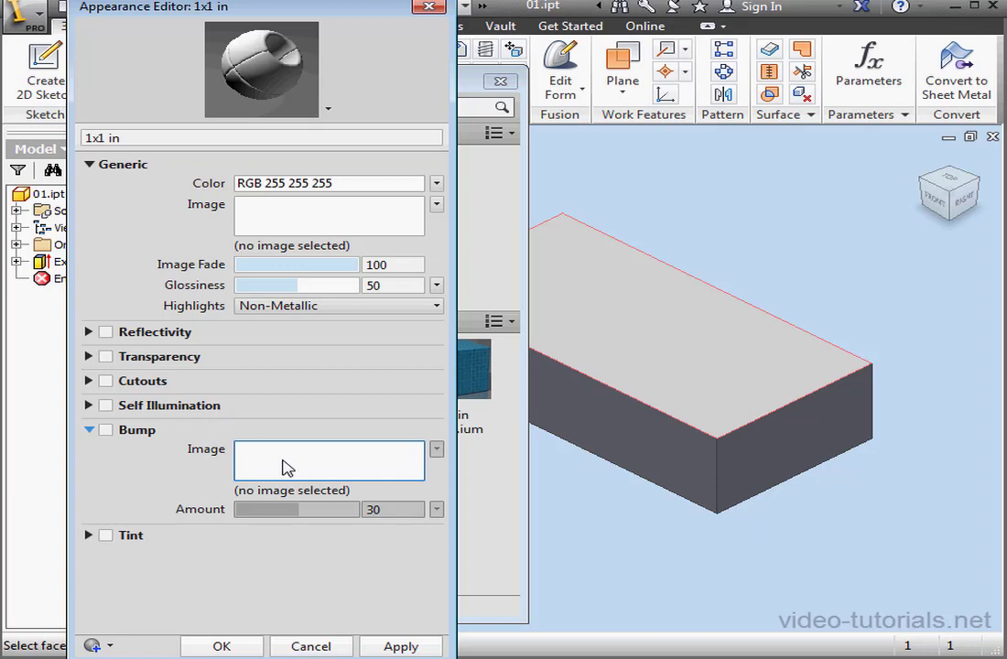
mouse_move(322, 461)
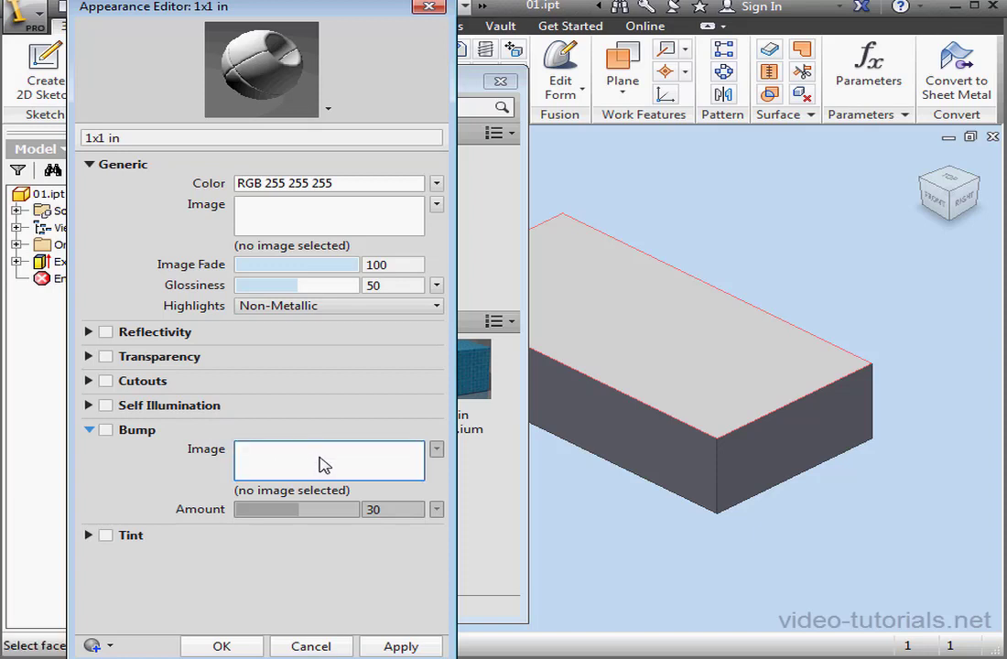
mouse_move(150, 450)
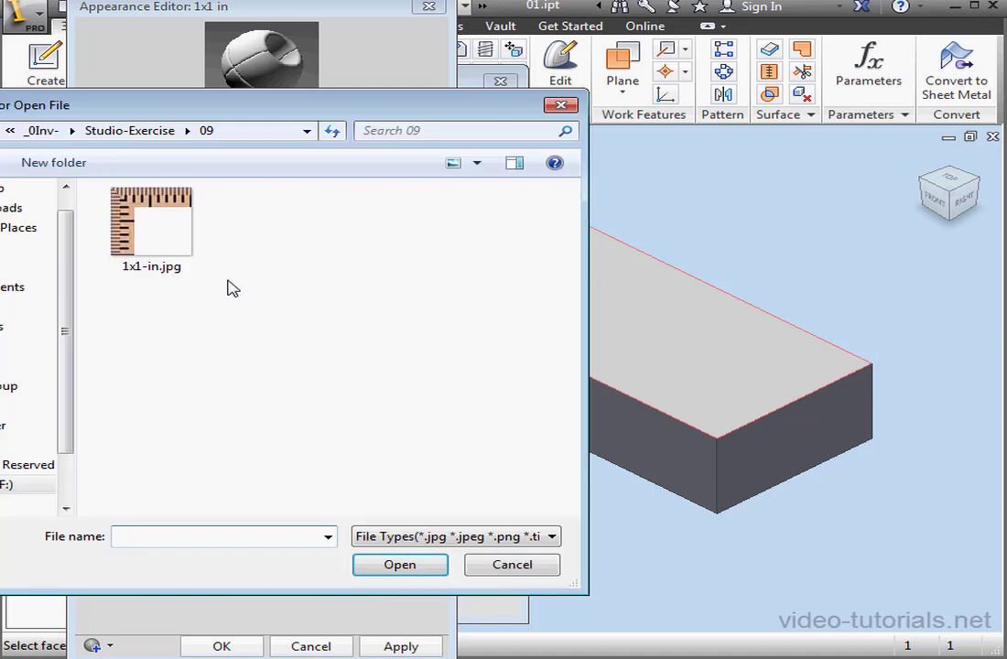
click(150, 220)
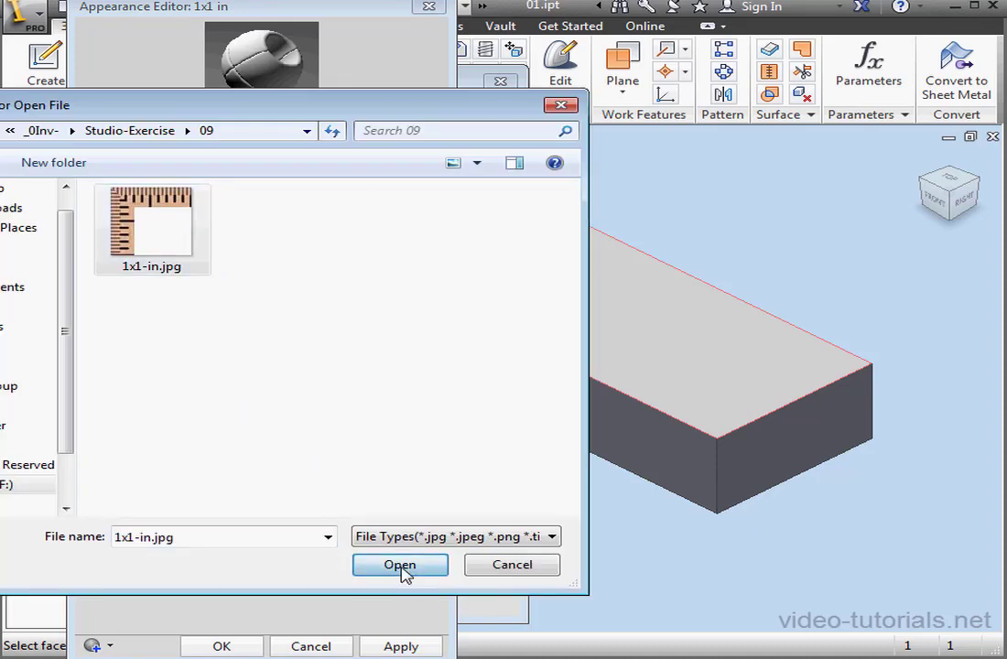
Load the bump image at amount about 49 with a 1.00 in sample size and its repeat options set.
click(399, 563)
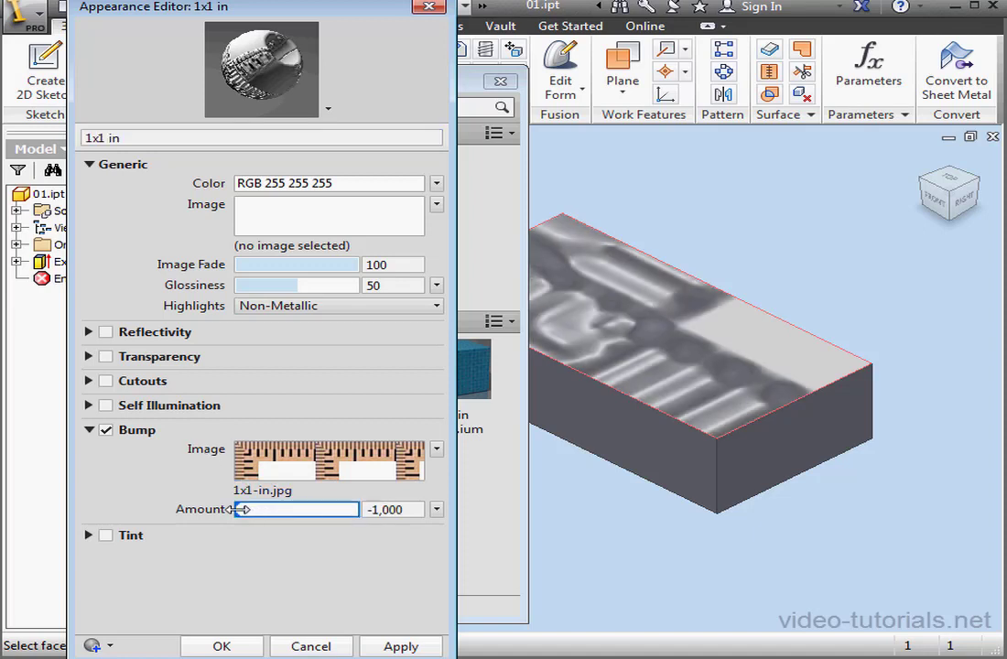
drag(241, 508, 308, 509)
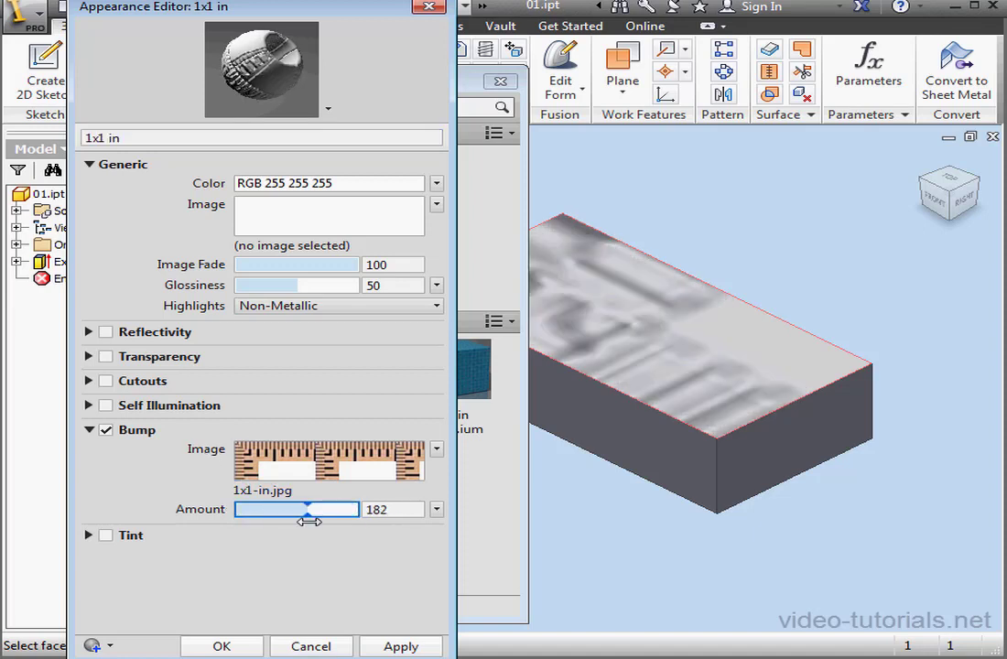
drag(308, 509, 300, 509)
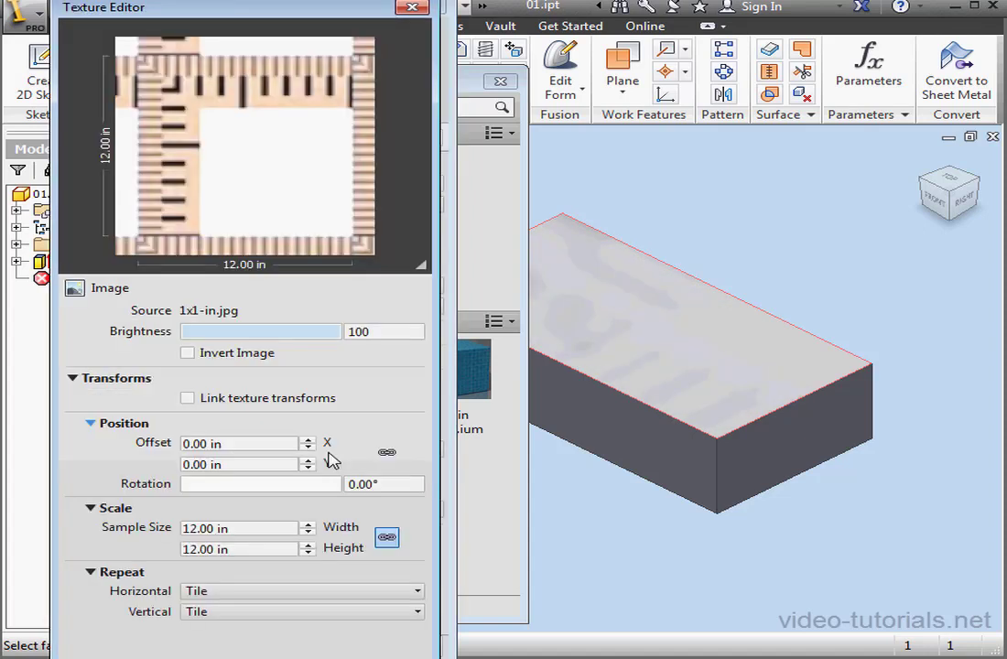
click(238, 527)
text(1)
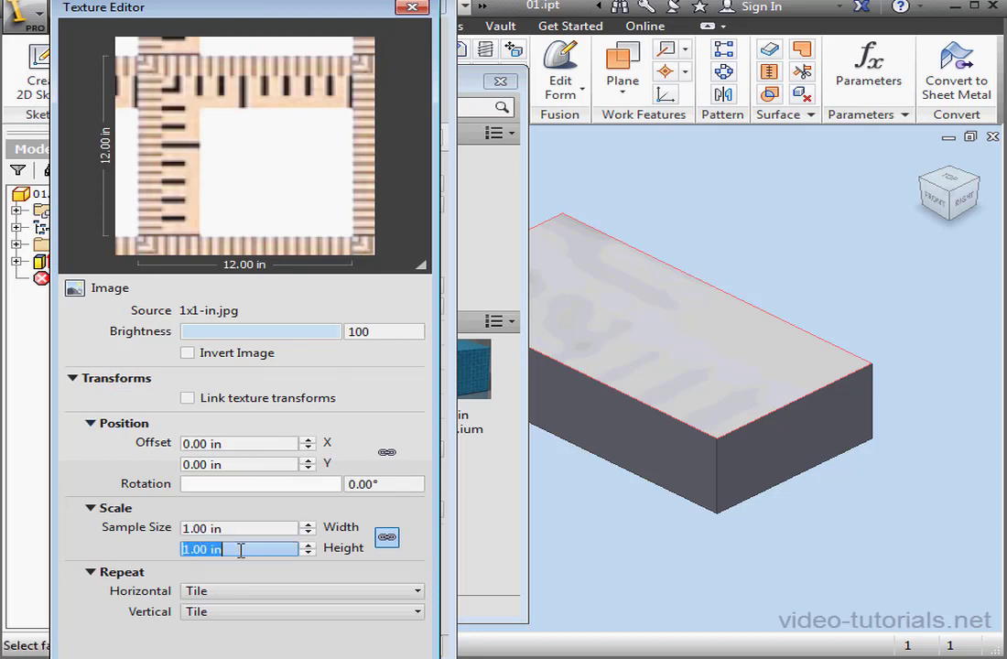
click(300, 590)
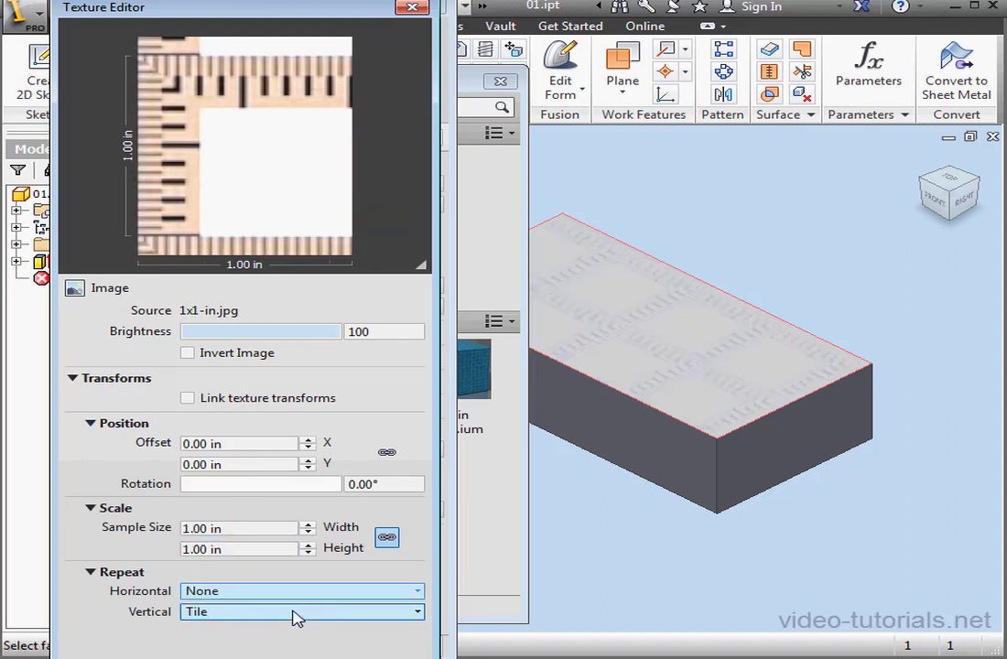
click(300, 611)
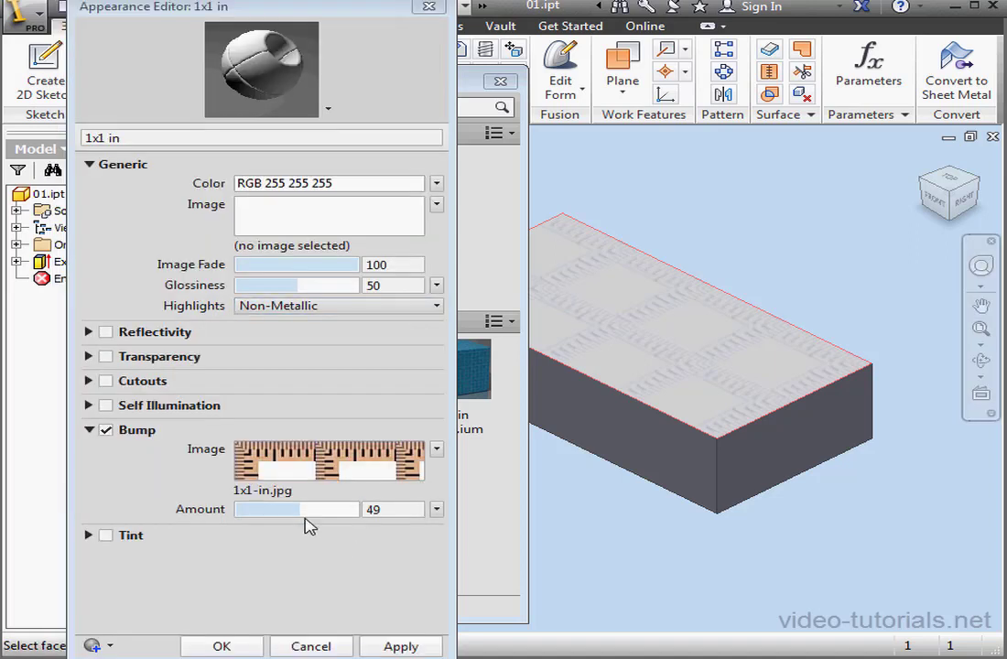
Raise the bump amount to about 296, confirm, and close the Appearance Browser.
drag(265, 509, 320, 509)
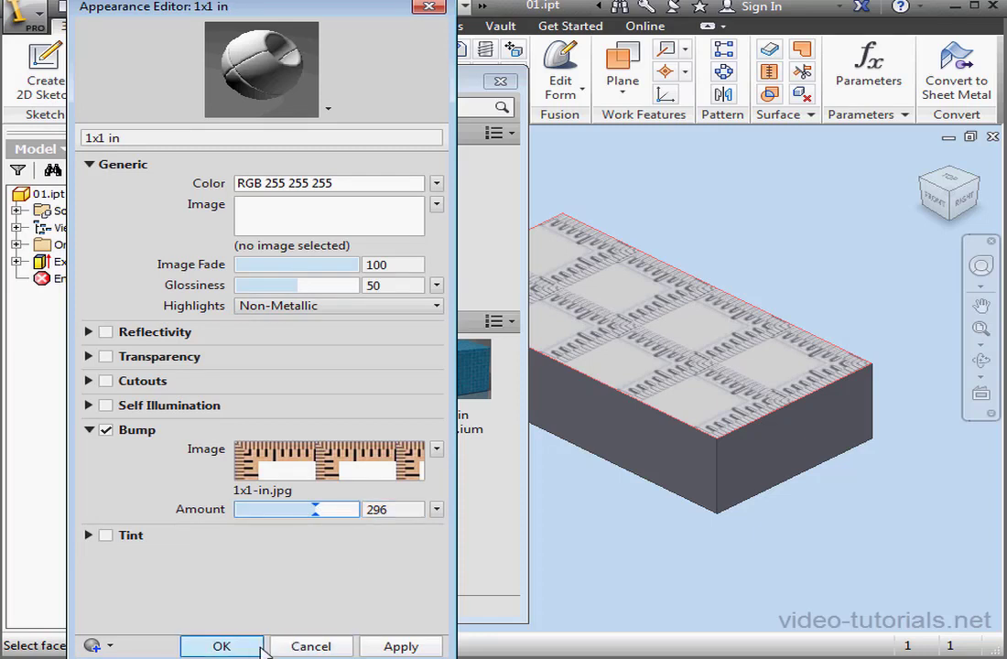
click(220, 646)
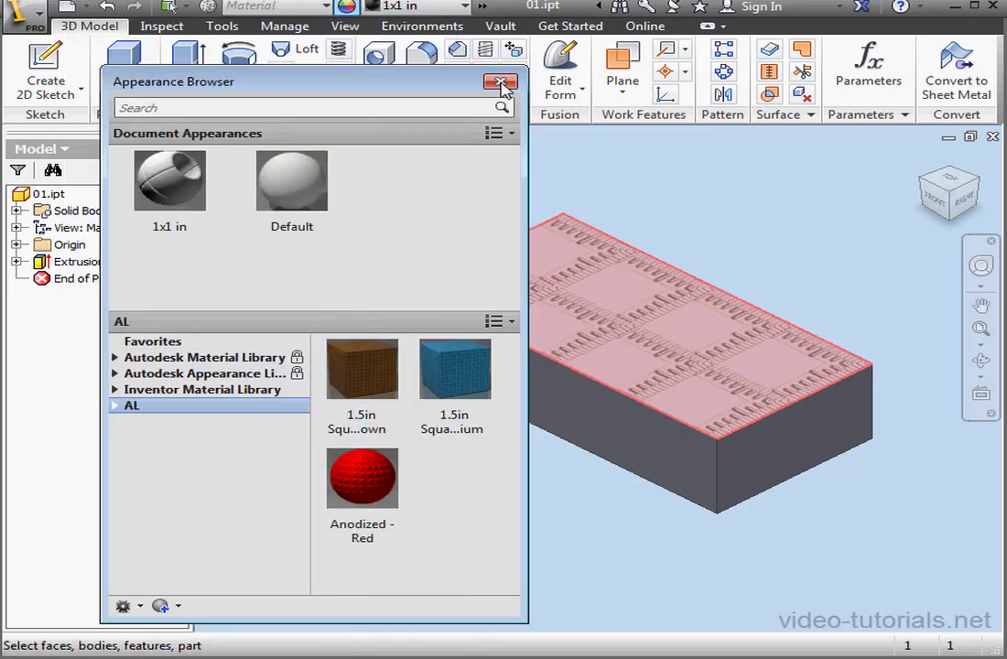
click(501, 82)
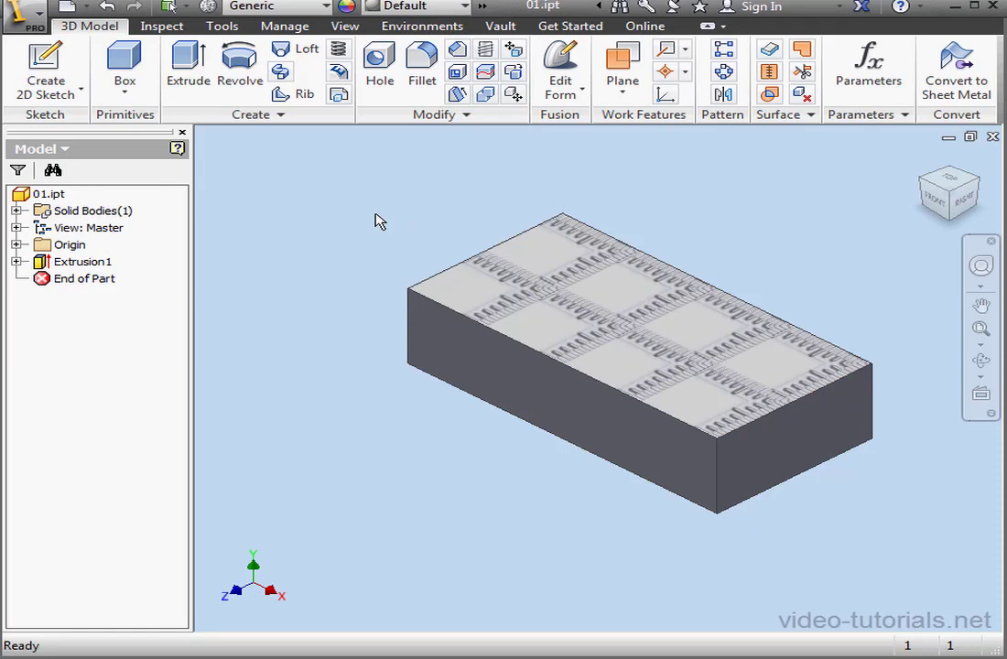